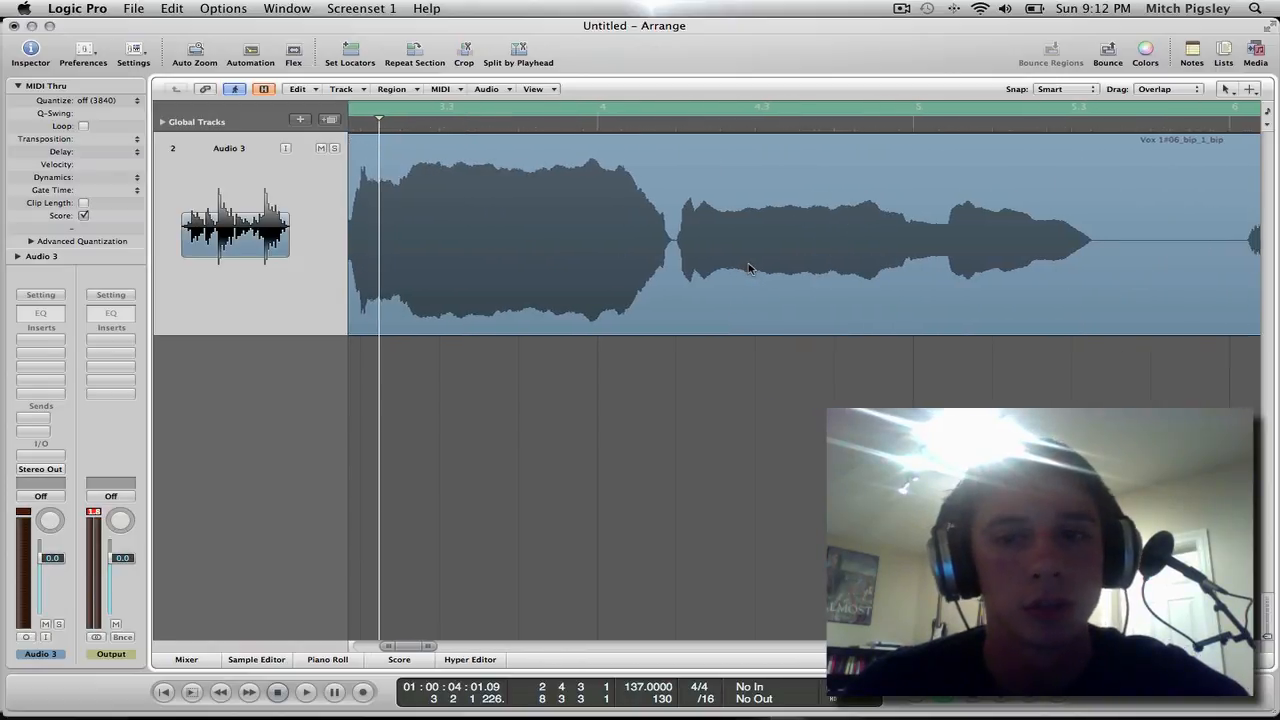
- Scroll right along the vocal region to review its waveform
scroll("right", 3)
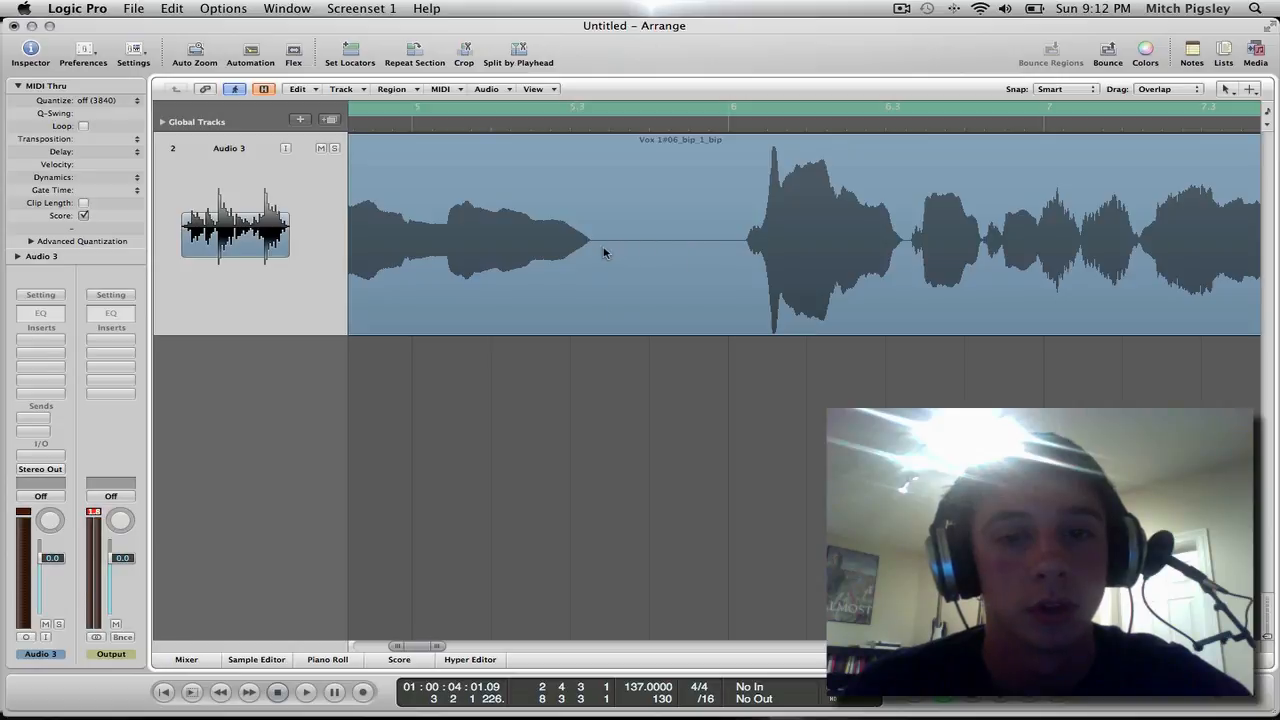
mouse_move(603, 248)
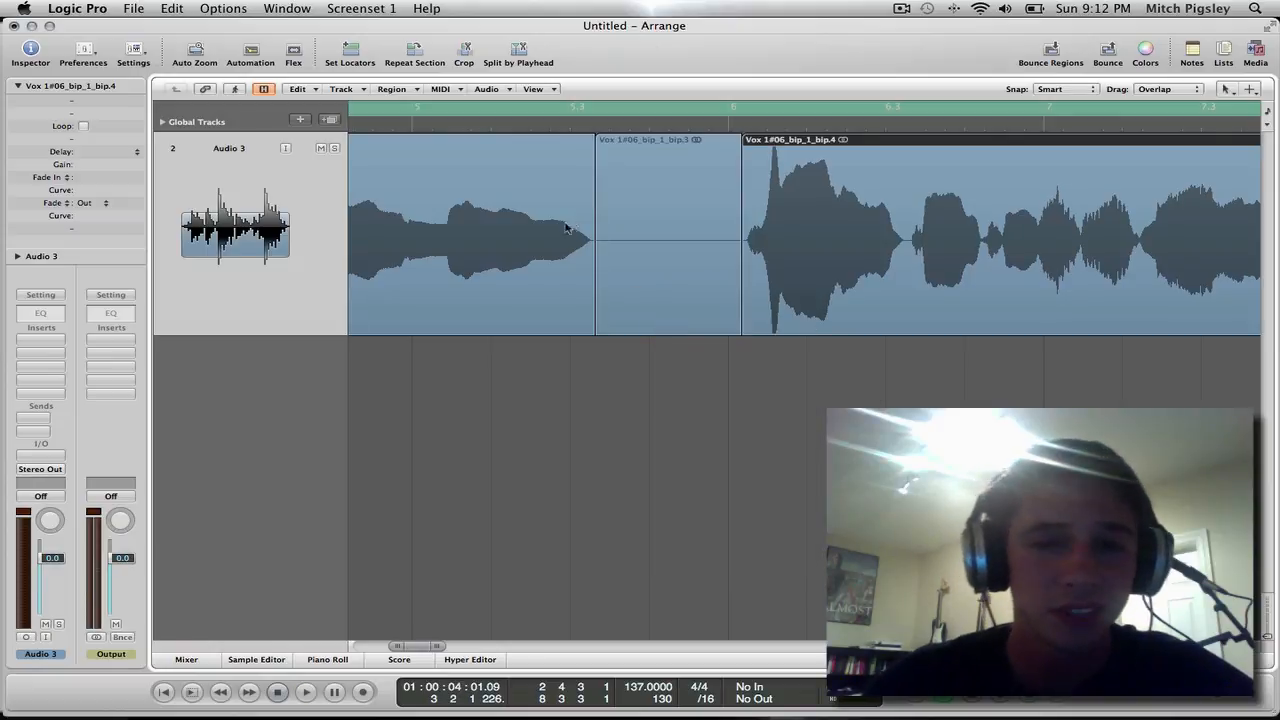
mouse_move(583, 248)
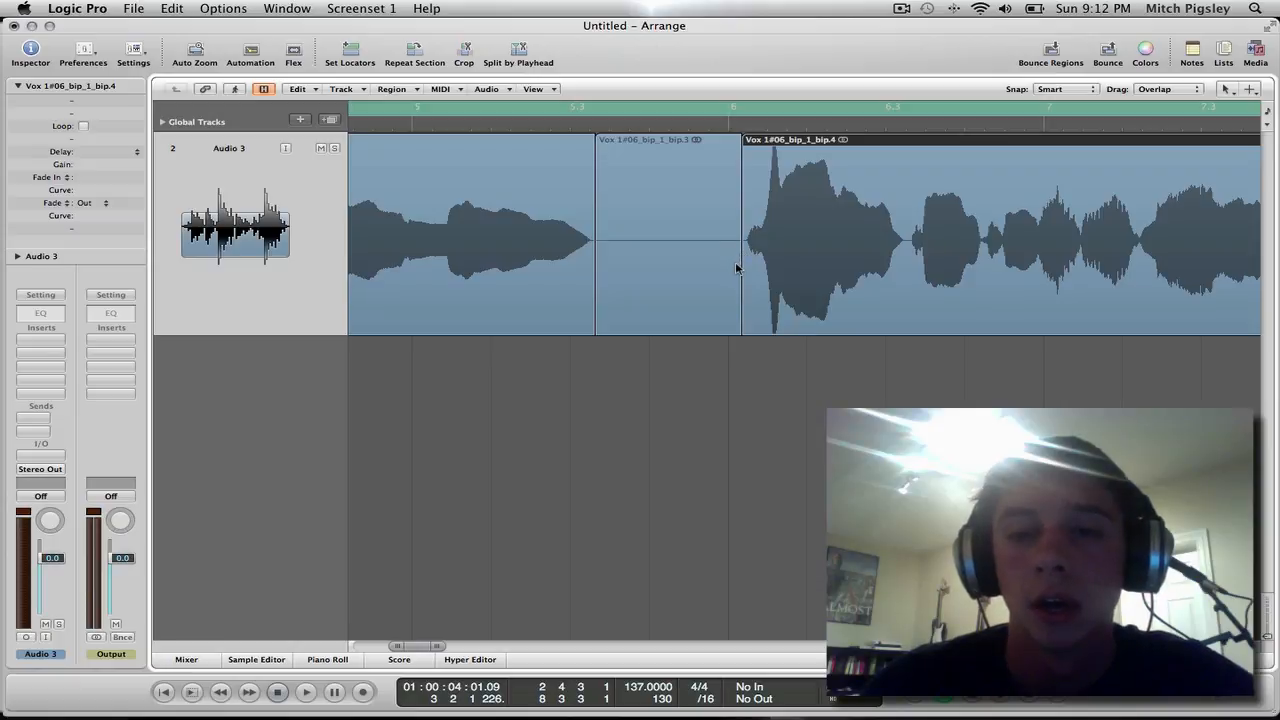
mouse_move(695, 234)
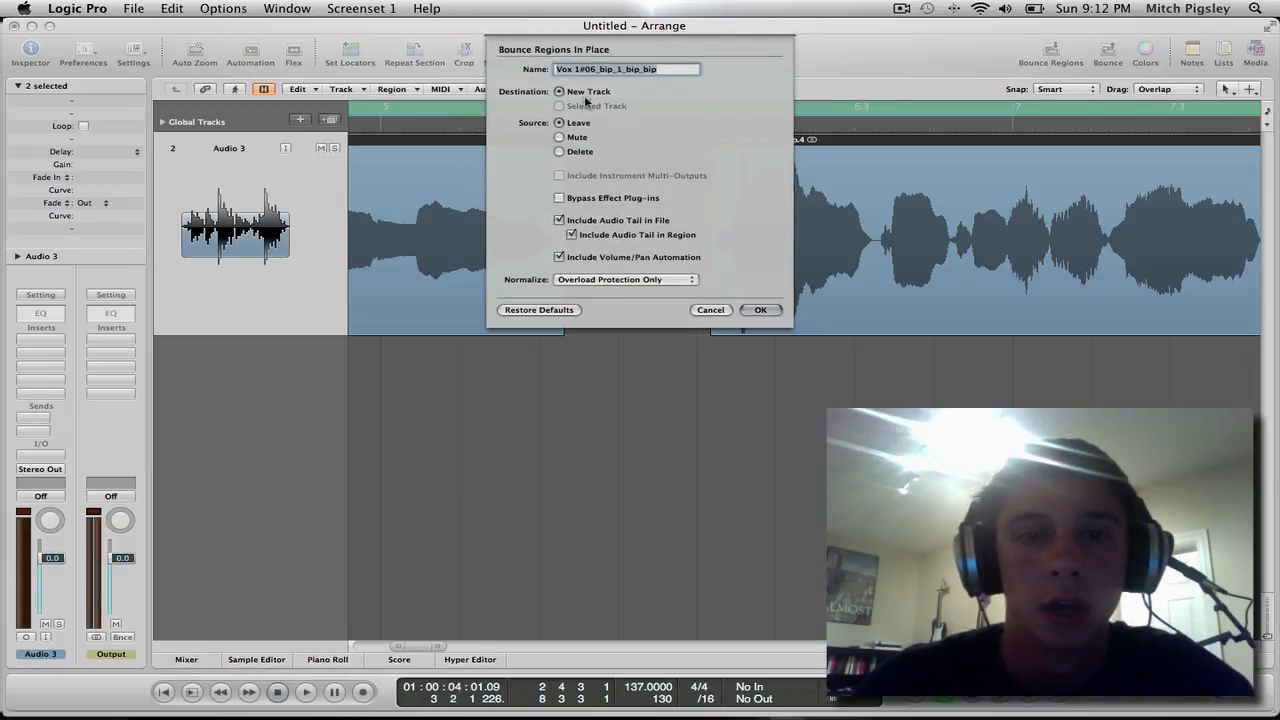
mouse_move(760, 309)
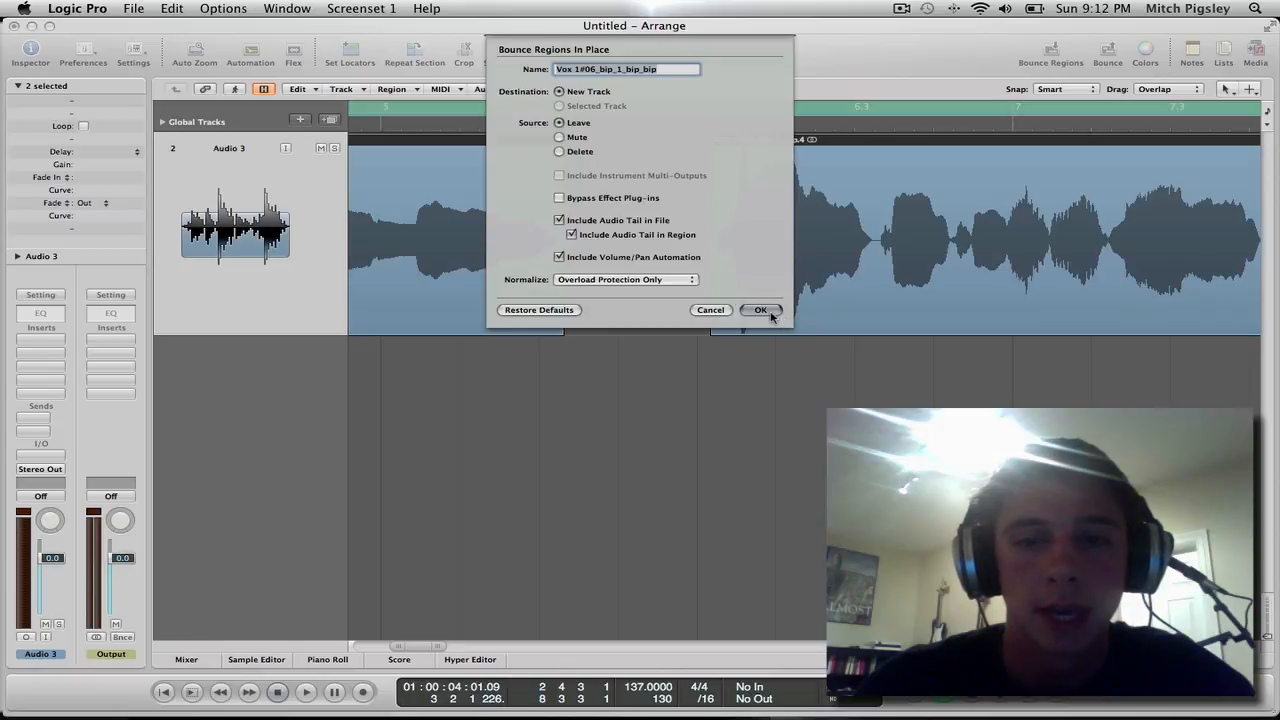
- Confirm bouncing the vocal regions in place onto a new track, leaving the originals
left_click(760, 310)
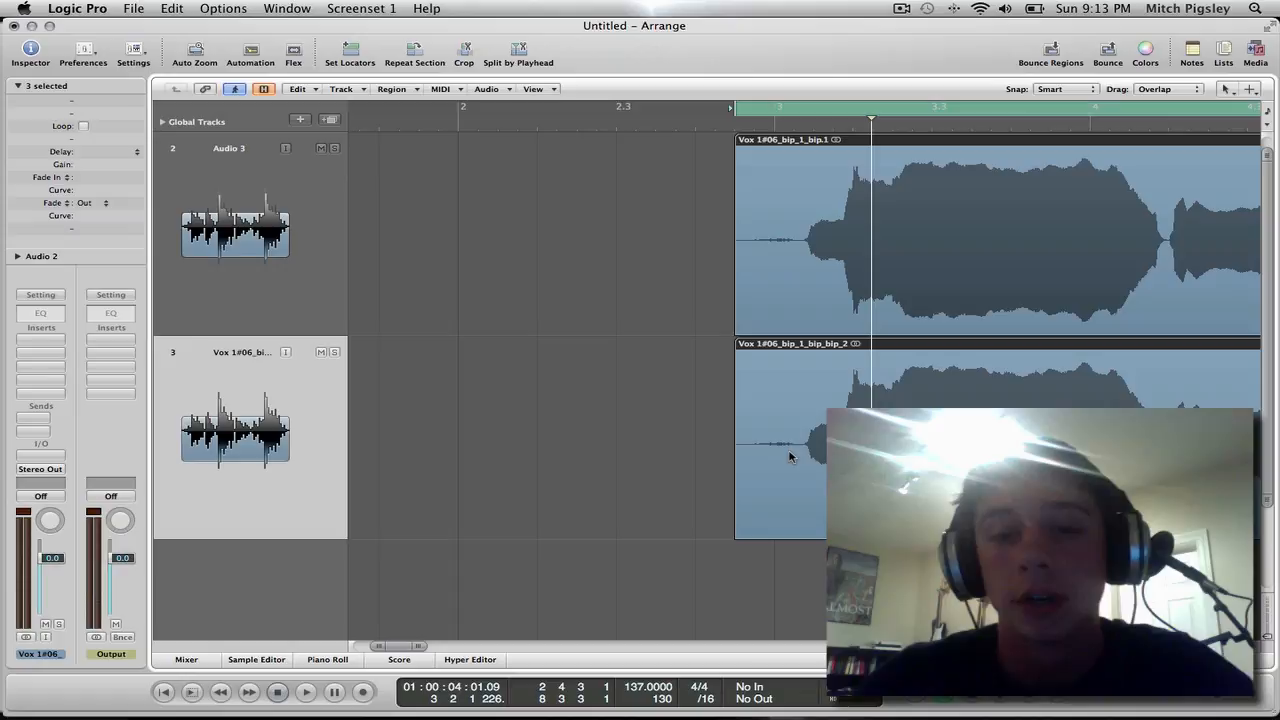
mouse_move(755, 428)
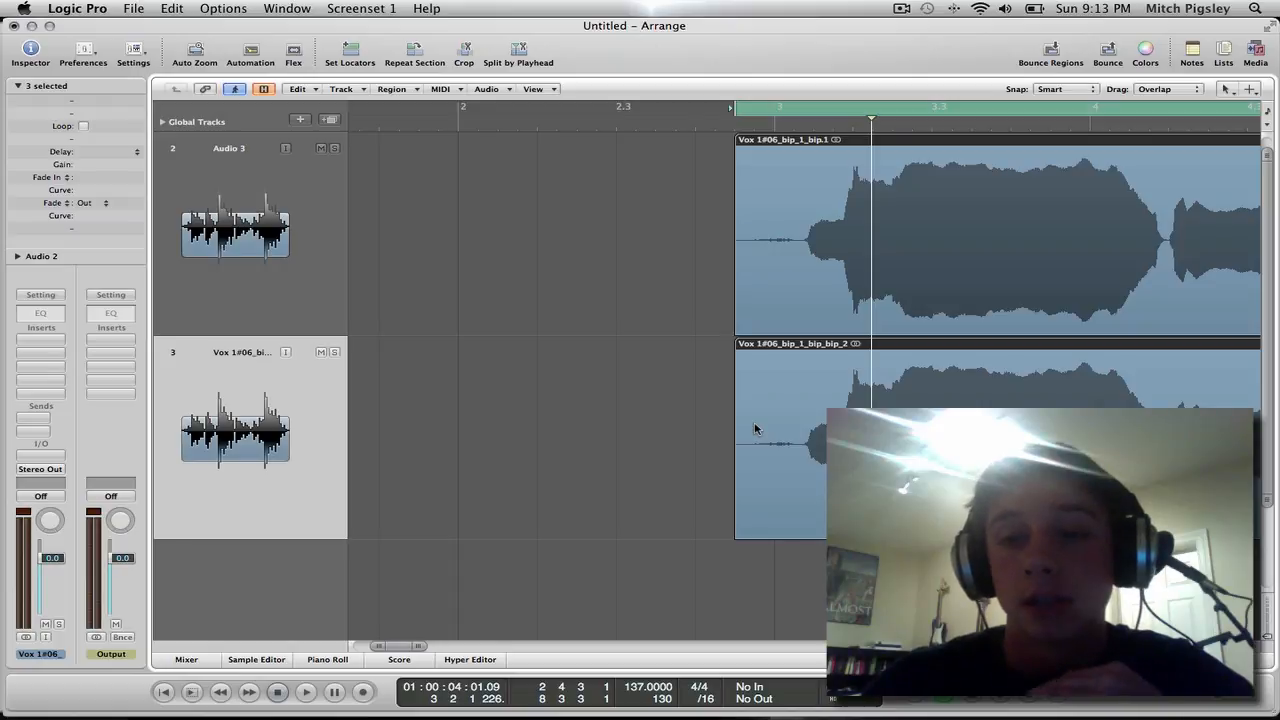
mouse_move(789, 450)
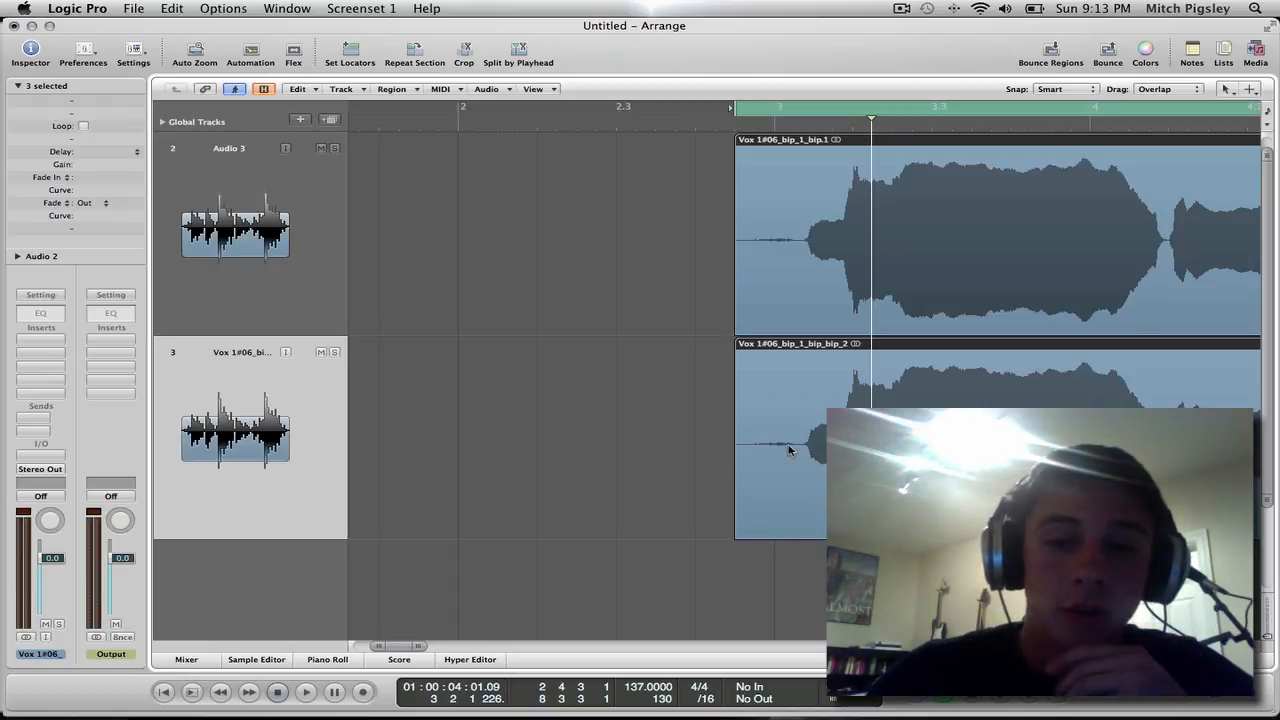
mouse_move(758, 460)
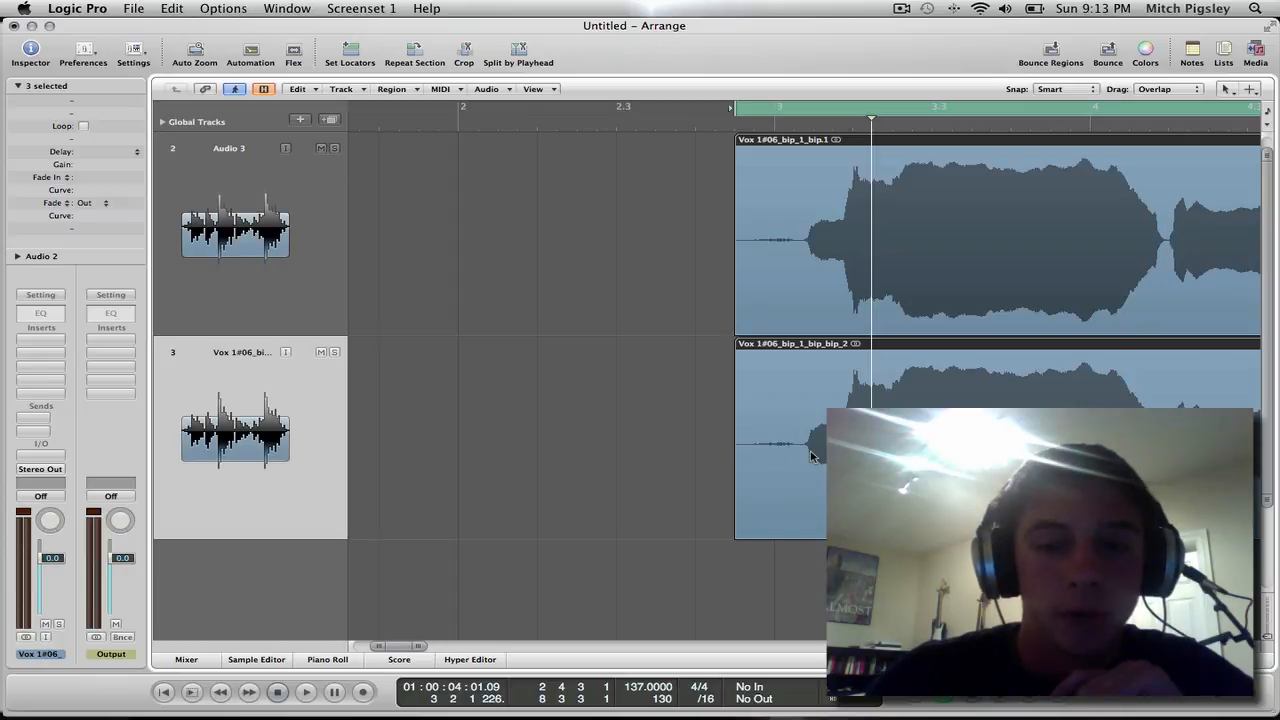
mouse_move(758, 451)
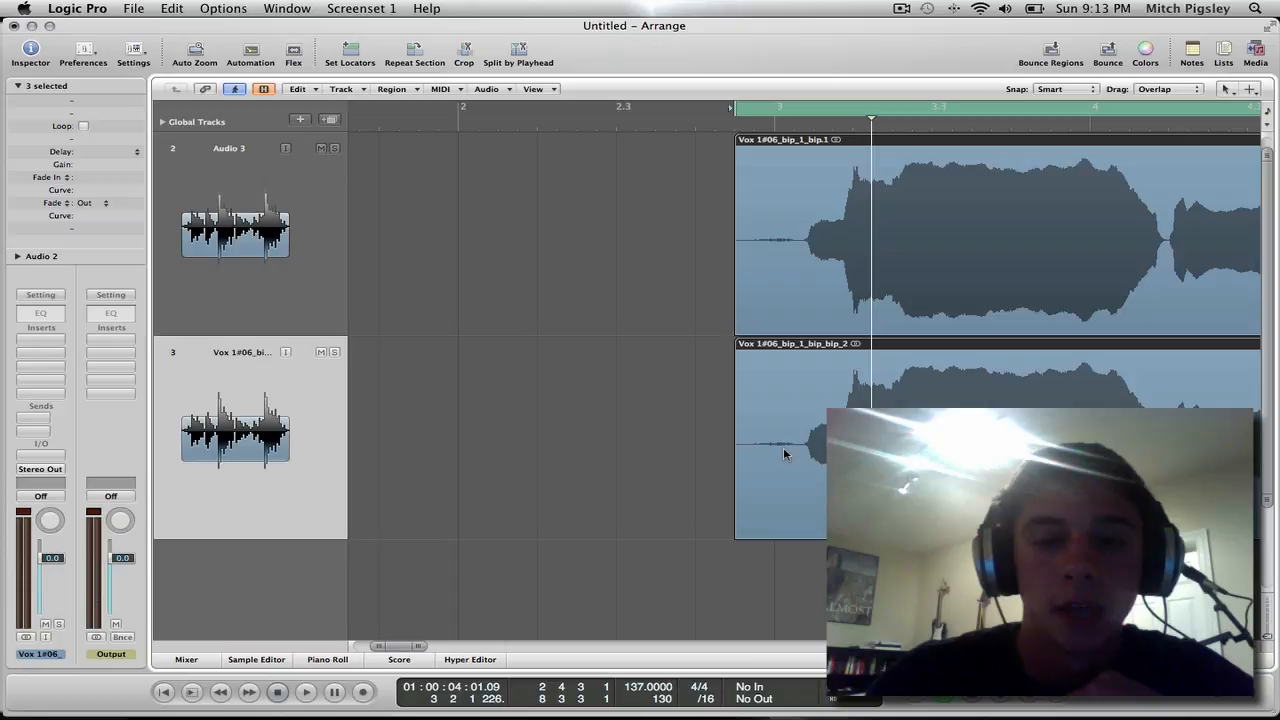
mouse_move(768, 461)
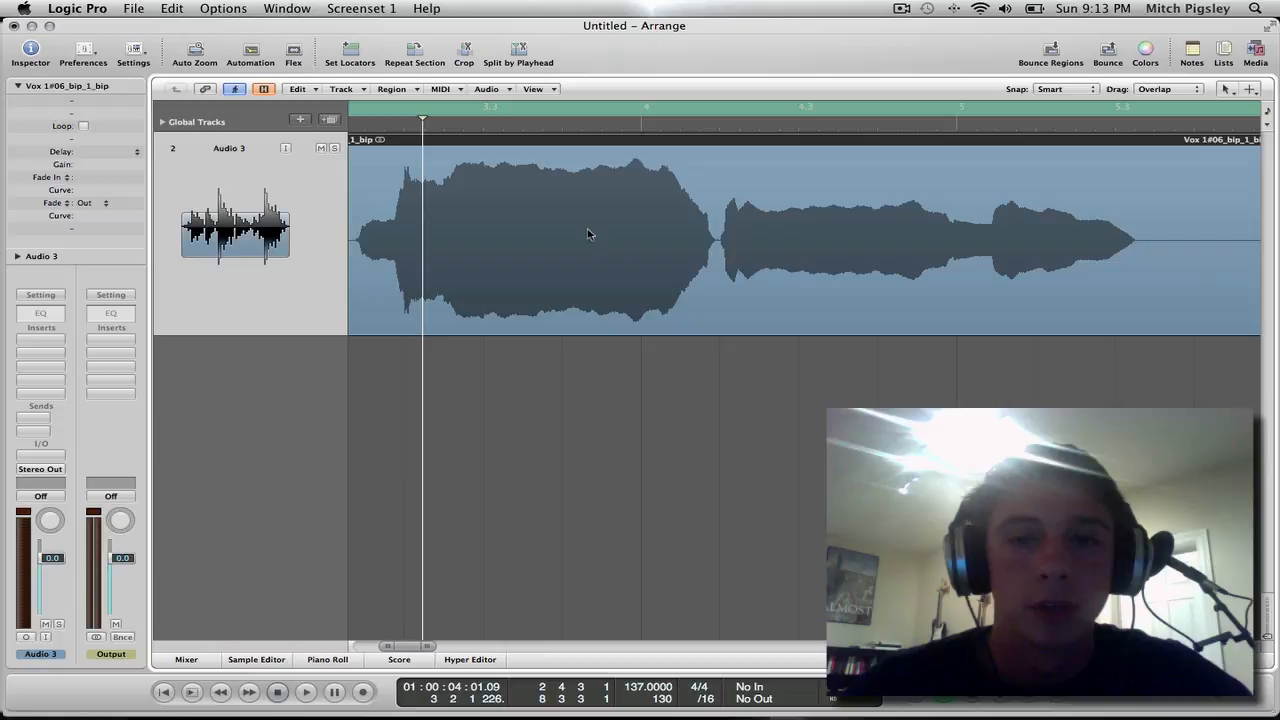
mouse_move(632, 237)
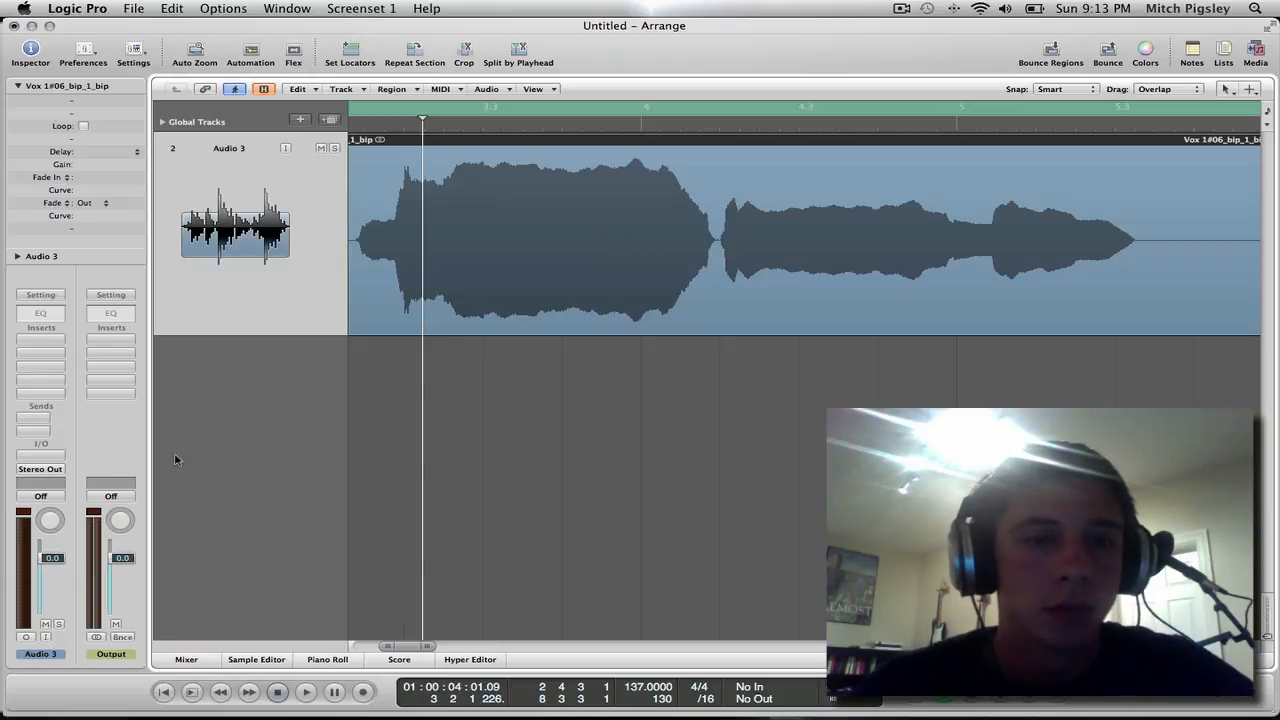
mouse_move(38, 347)
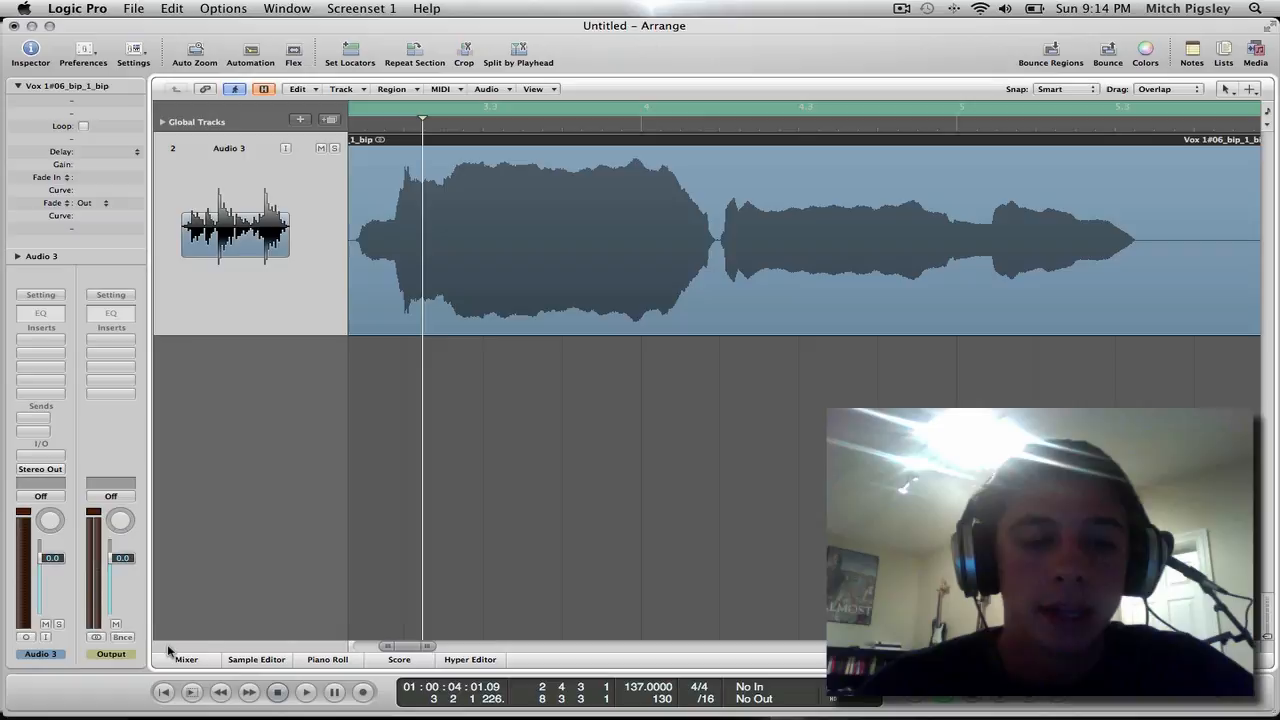
mouse_move(408, 317)
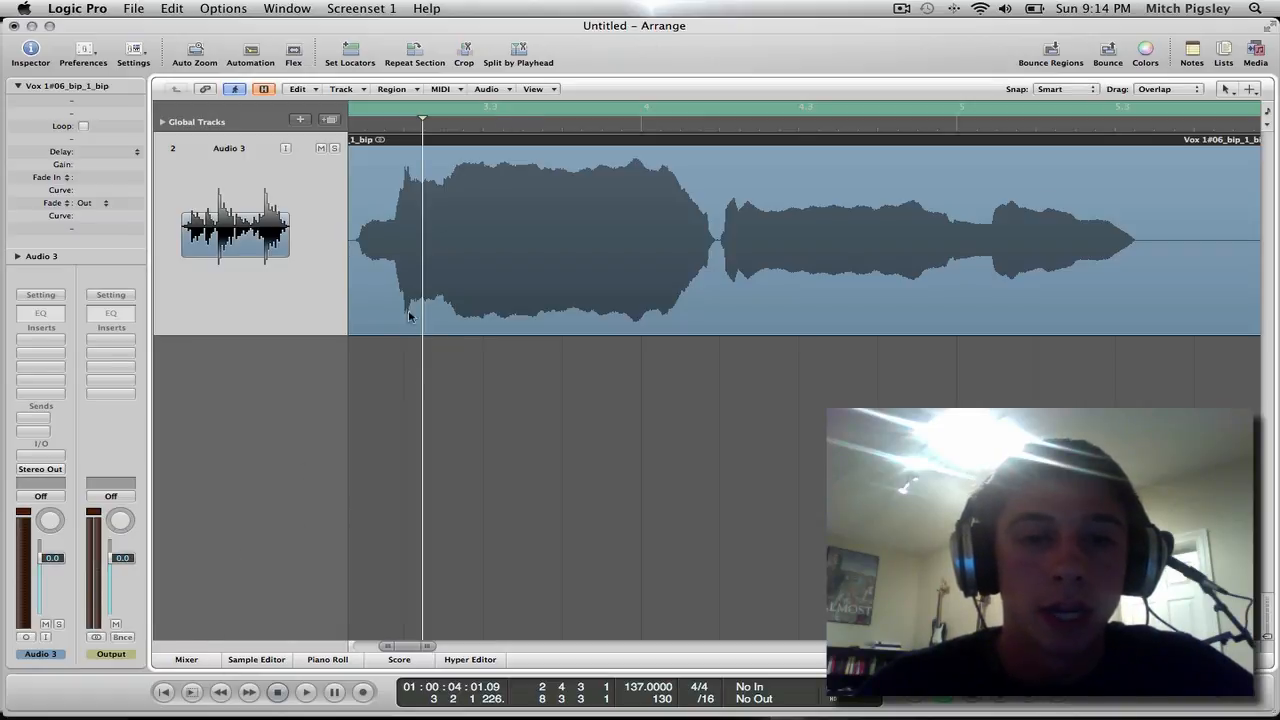
mouse_move(573, 190)
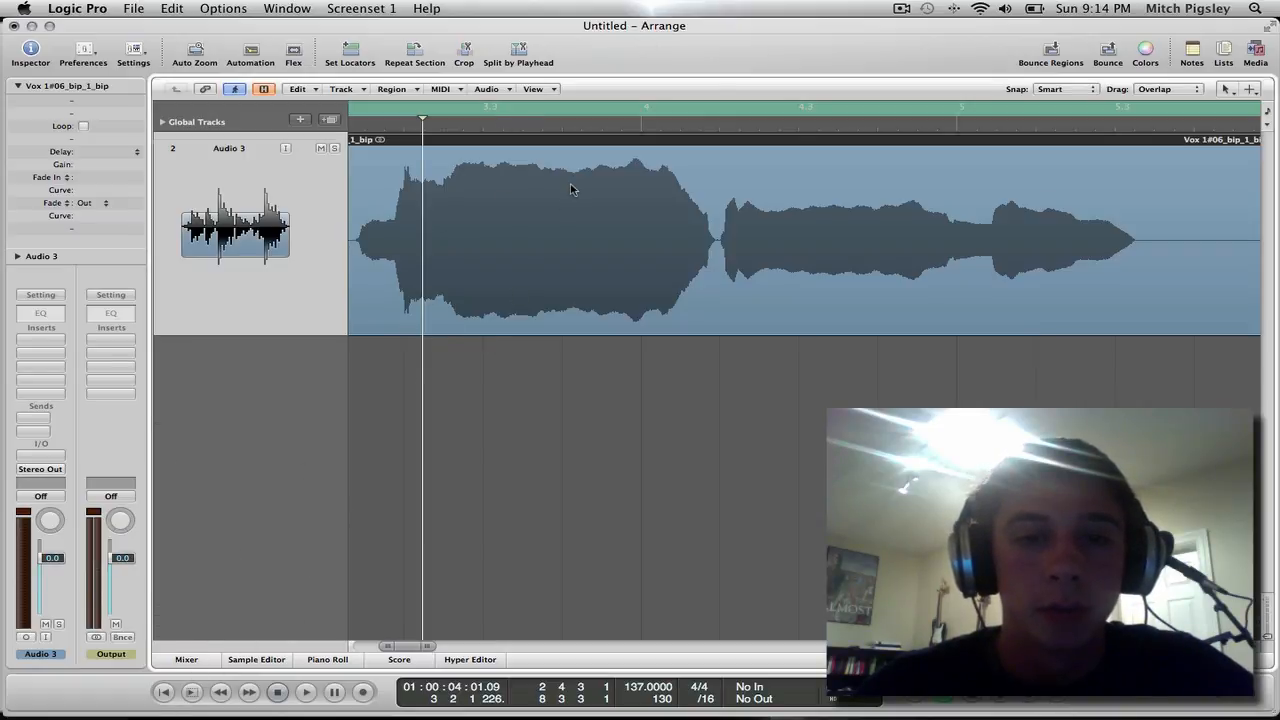
left_click(358, 168)
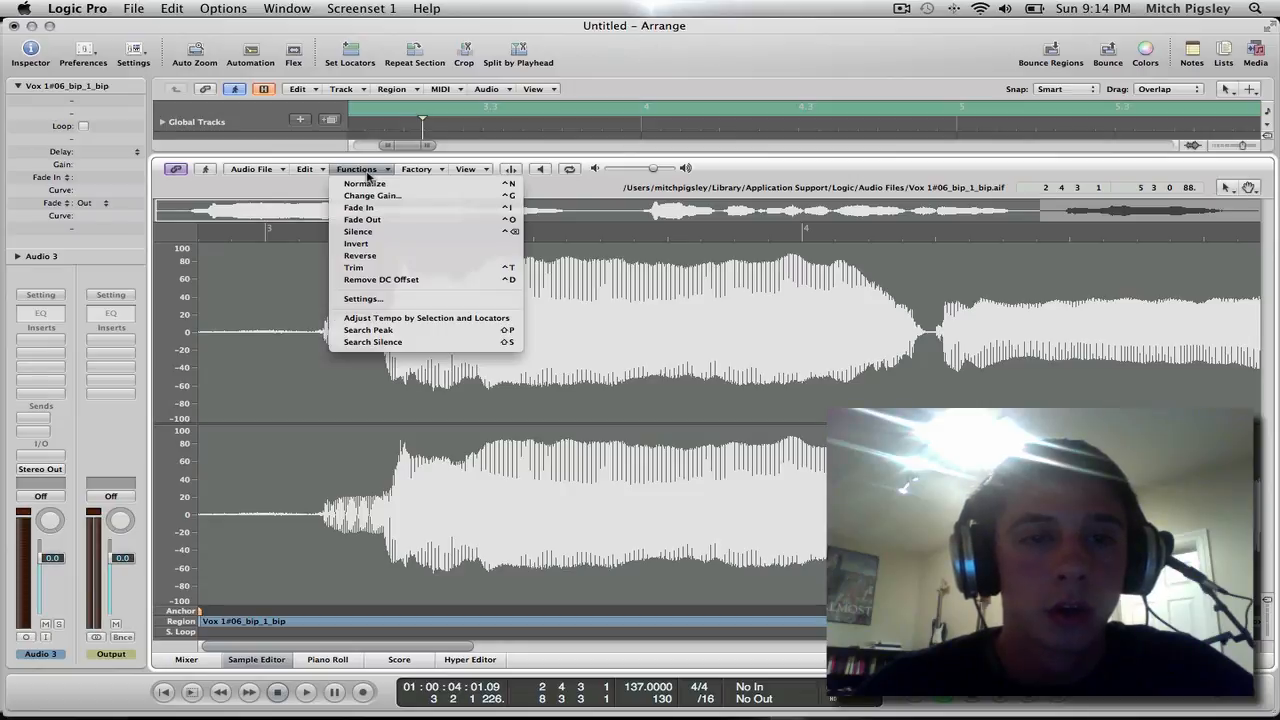
mouse_move(580, 190)
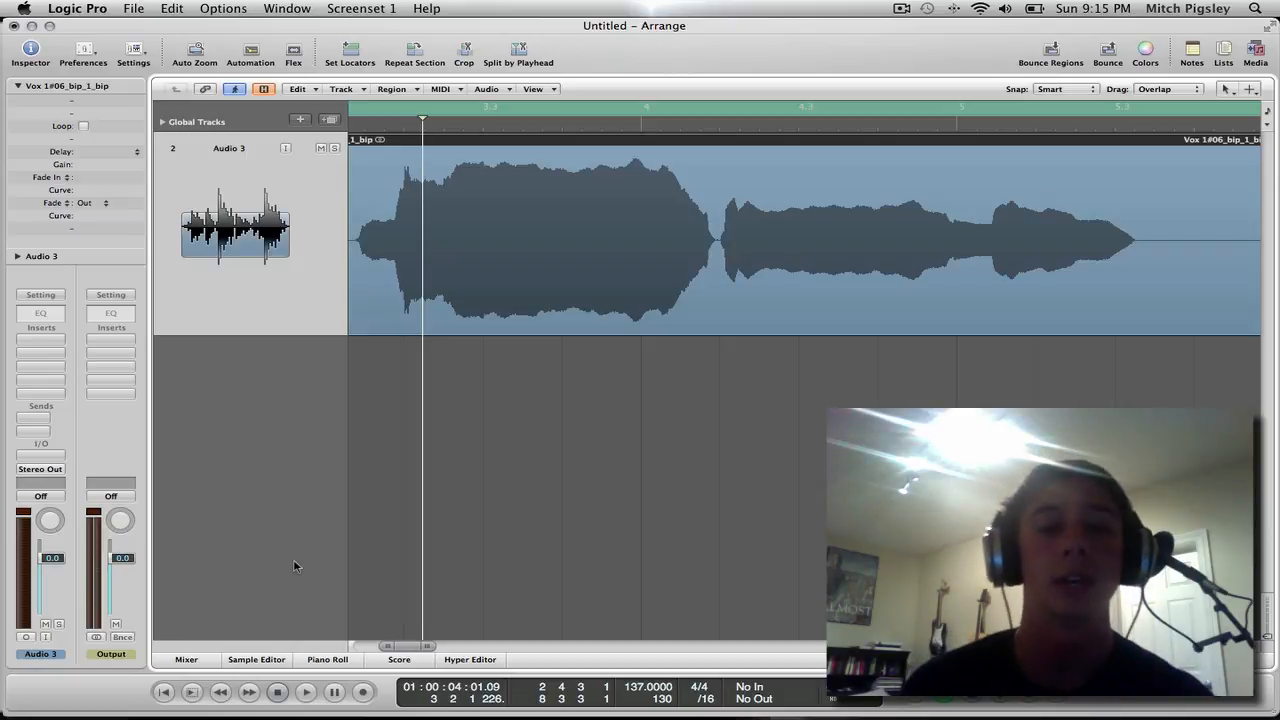
mouse_move(427, 365)
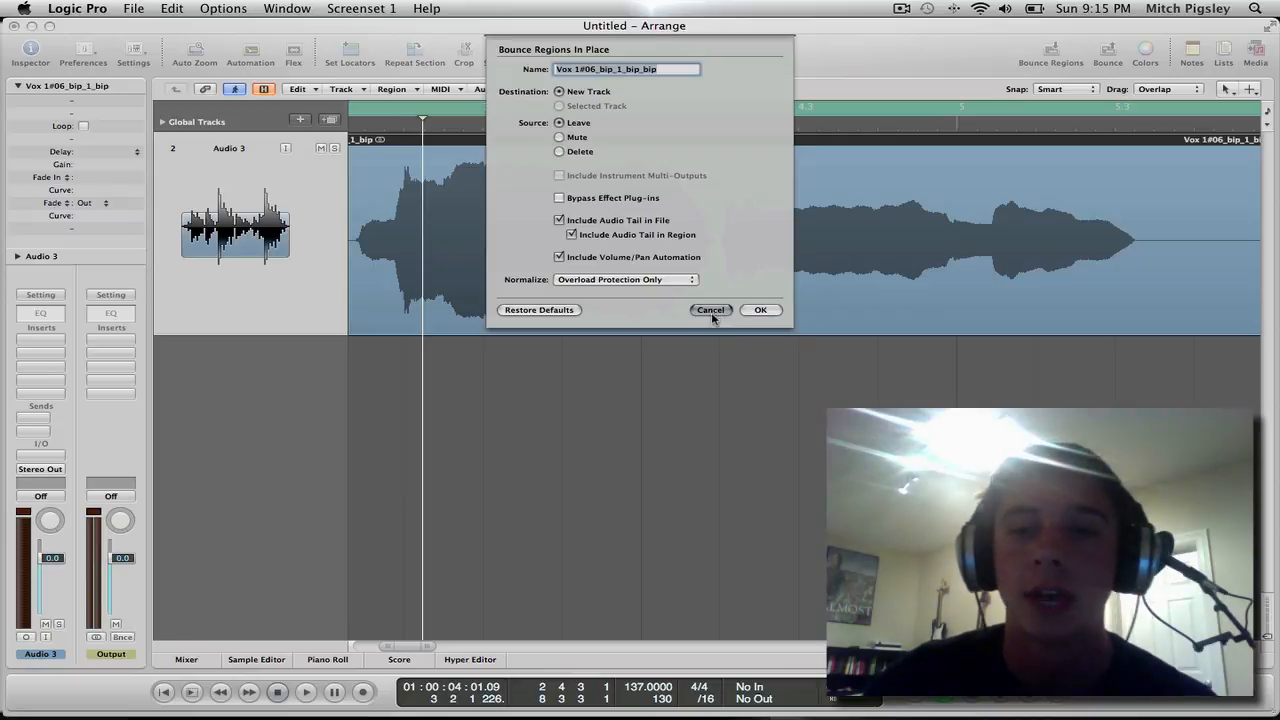
left_click(710, 309)
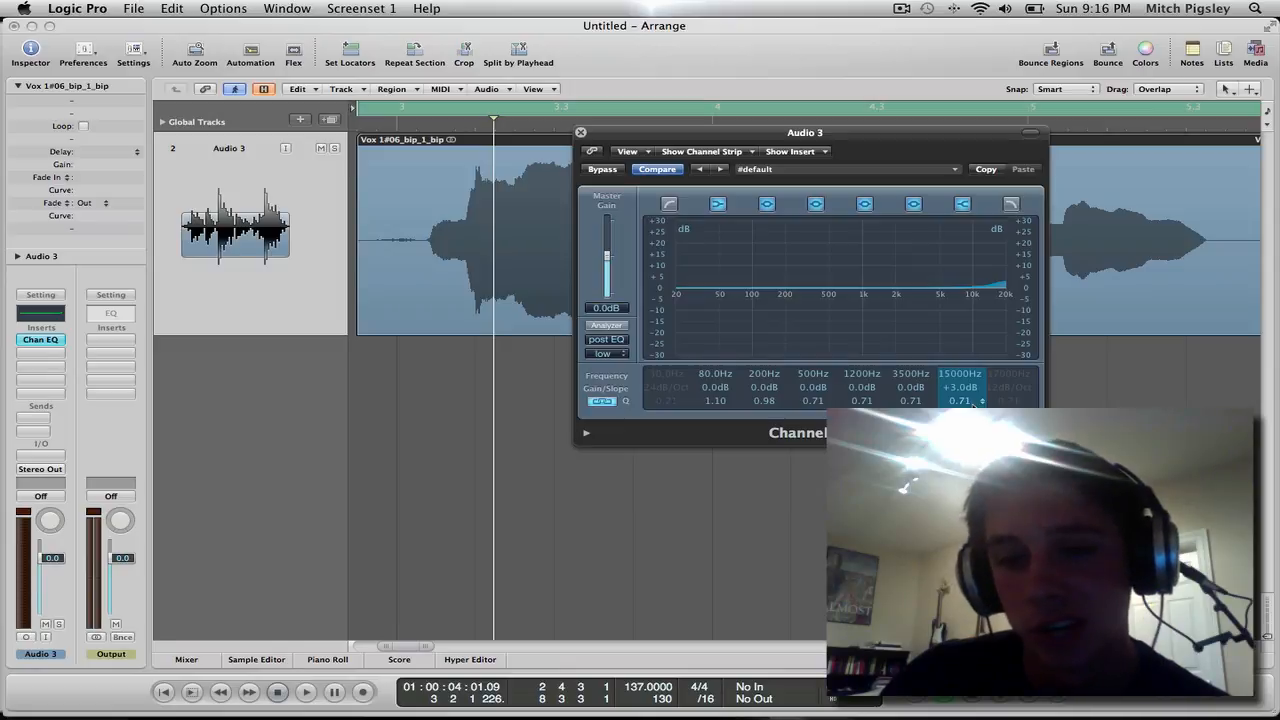
left_click(910, 387)
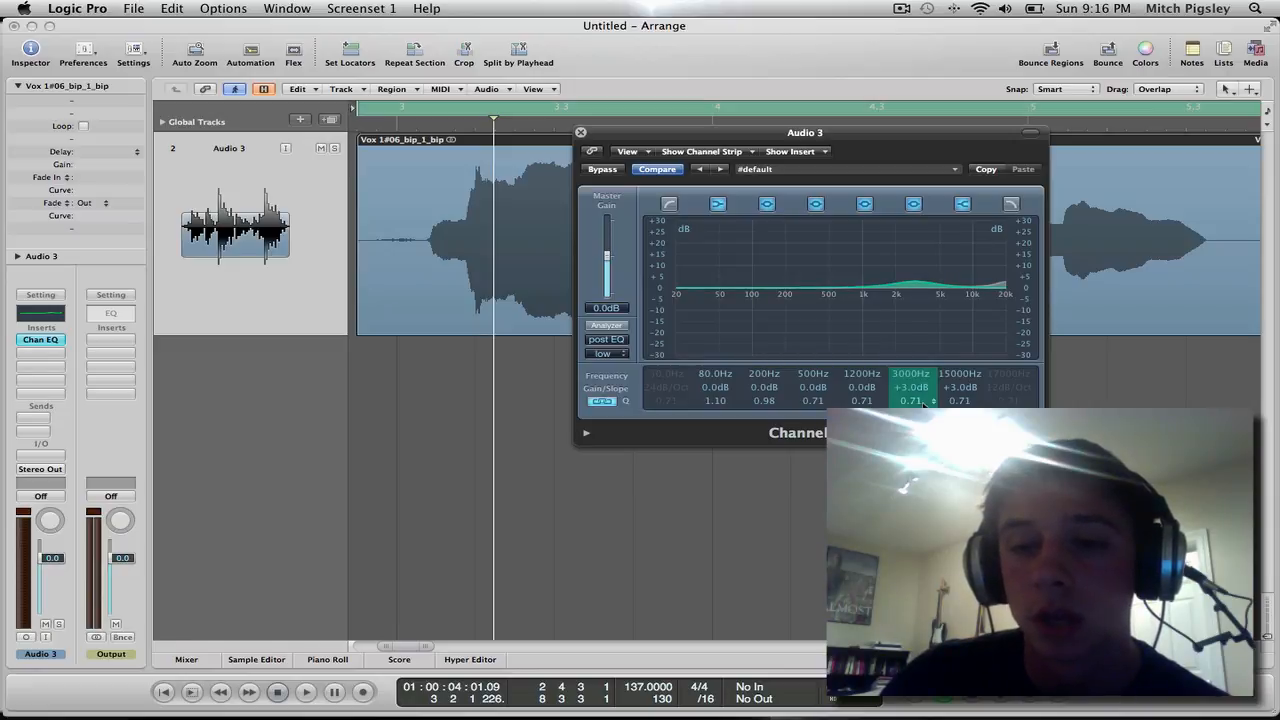
left_click(959, 373)
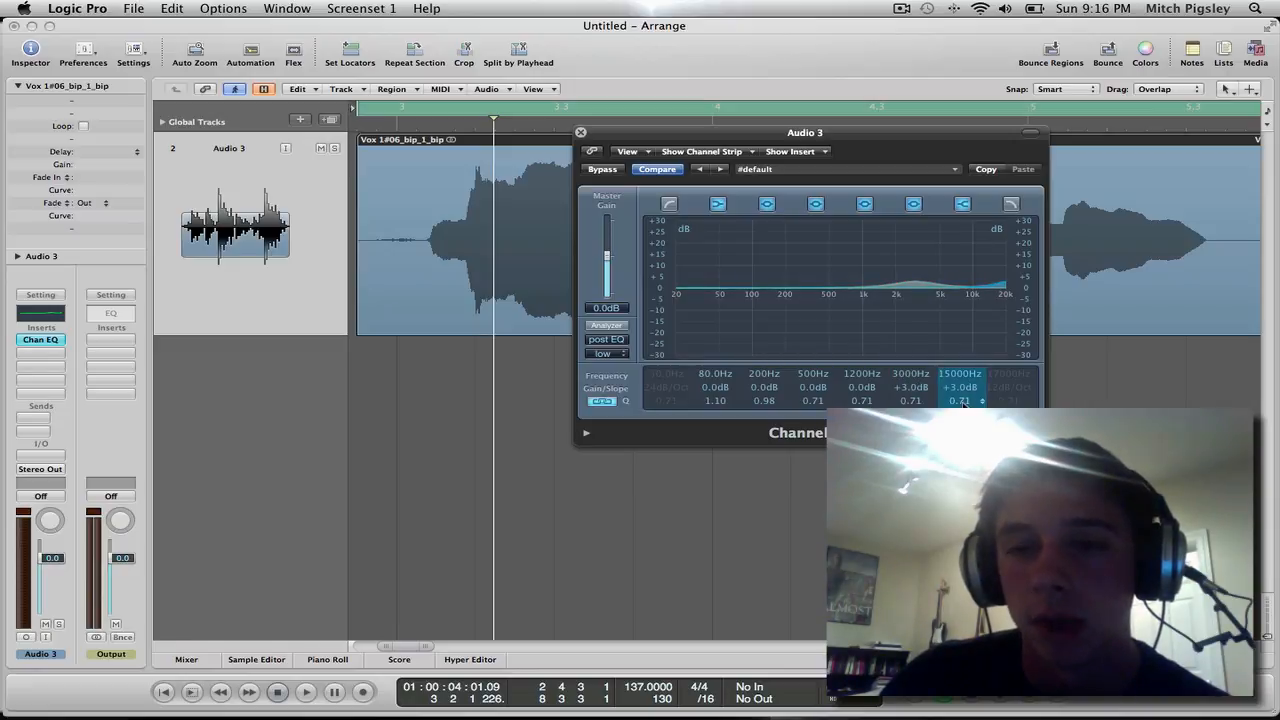
left_click(715, 387)
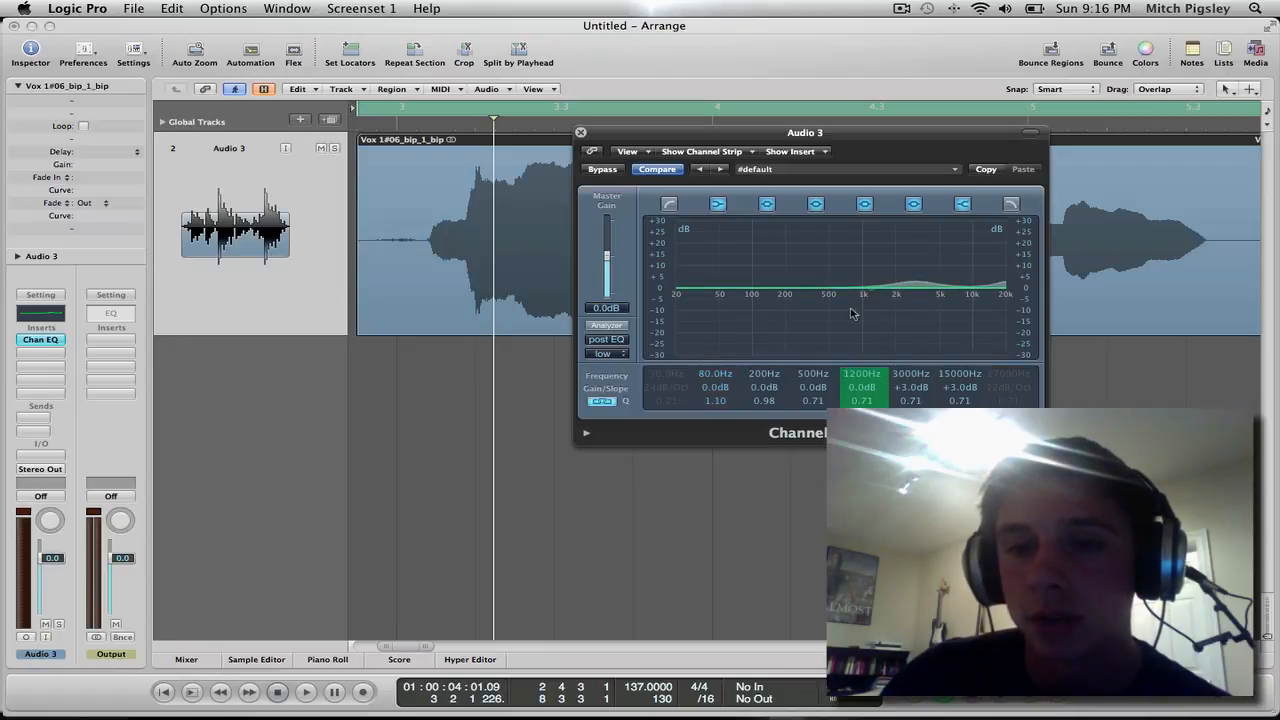
left_click(812, 387)
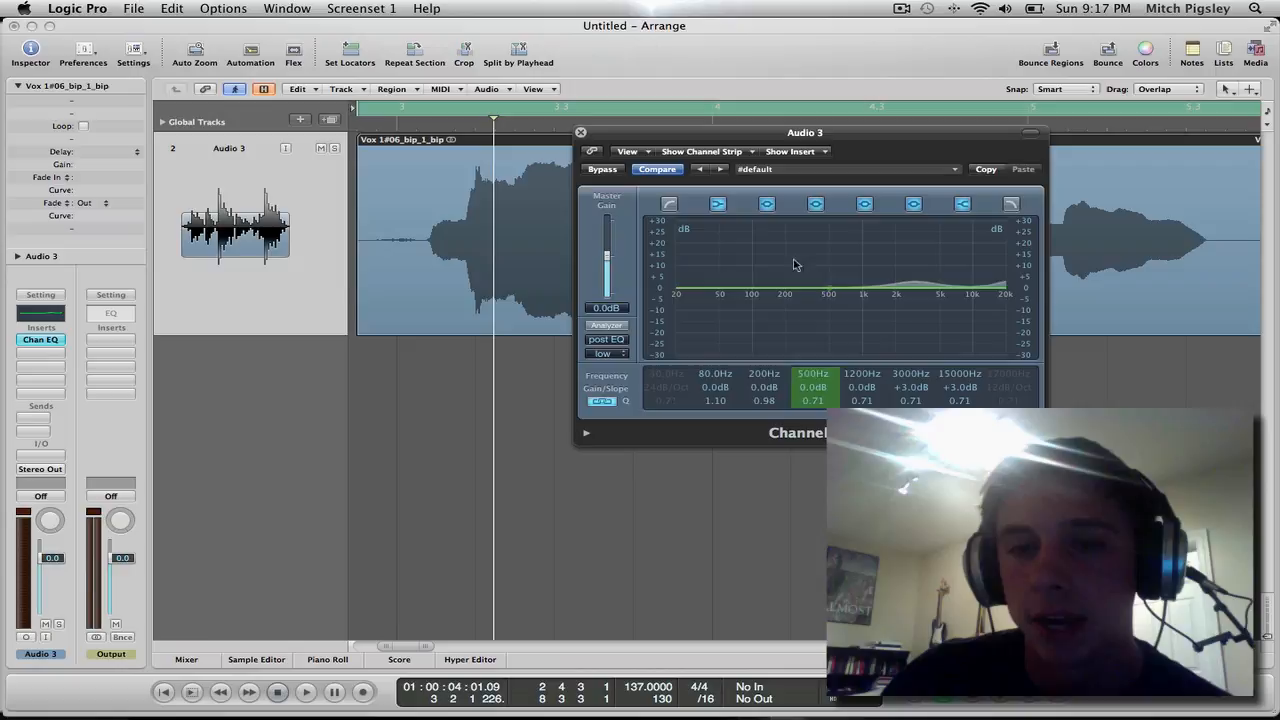
left_click(715, 387)
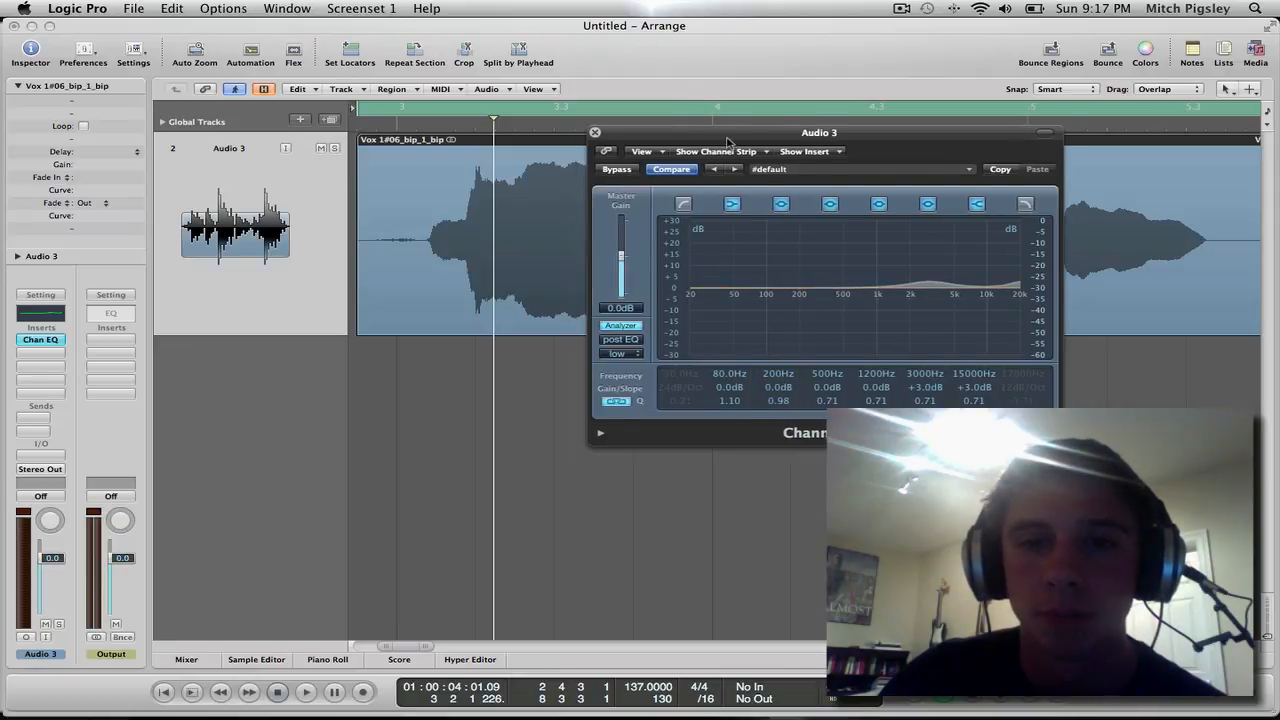
- Select the 200 Hz band in Channel EQ, cut its gain to -6 dB, and close
left_click(305, 691)
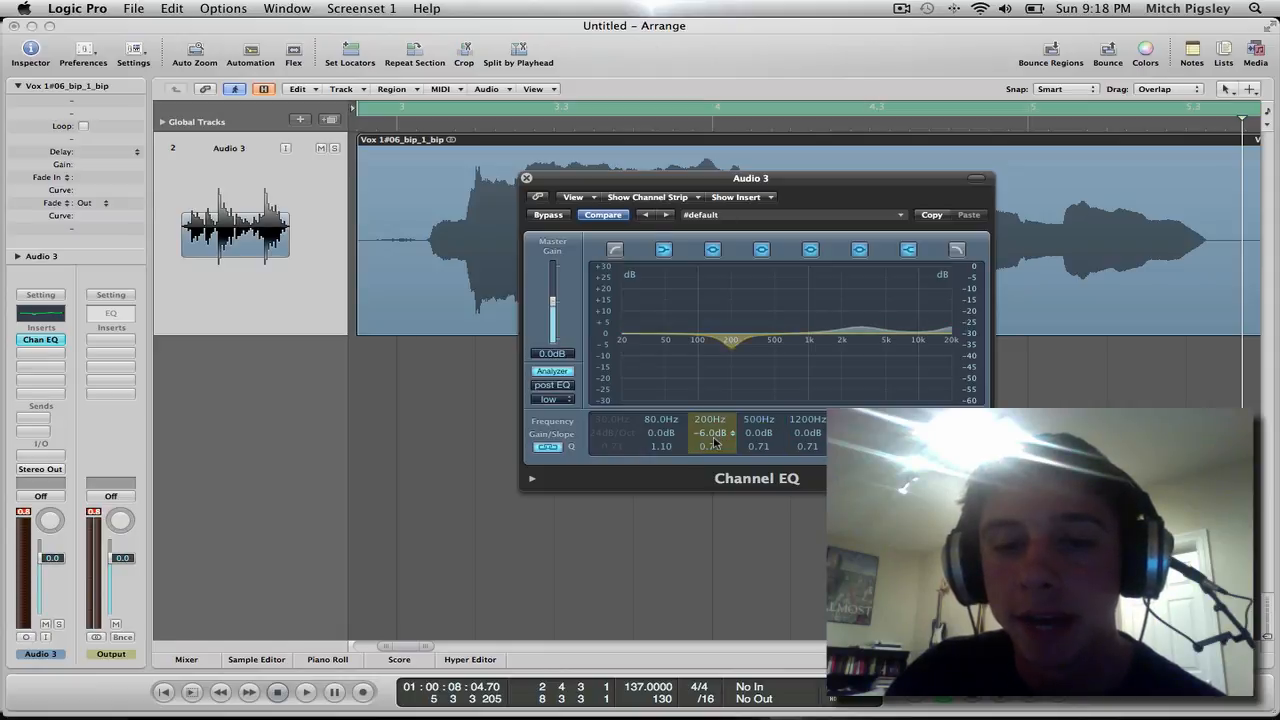
left_click(661, 432)
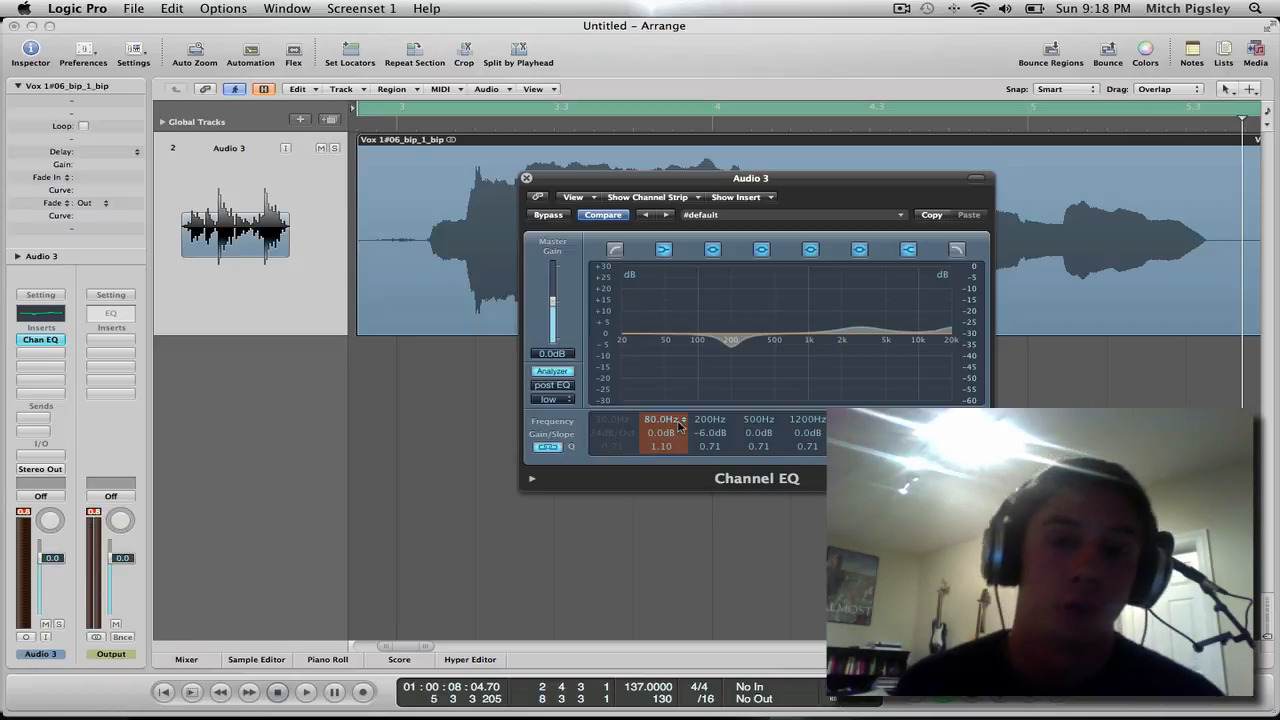
left_click(710, 432)
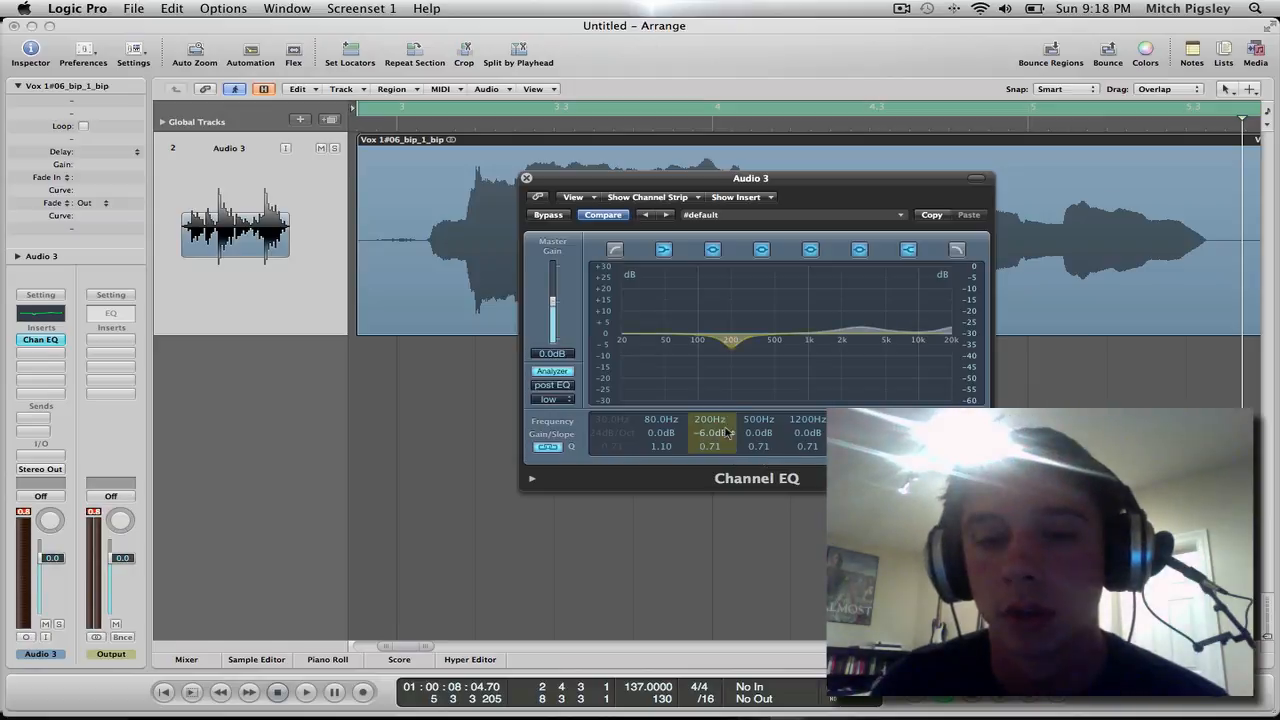
left_click_drag(750, 178, 748, 165)
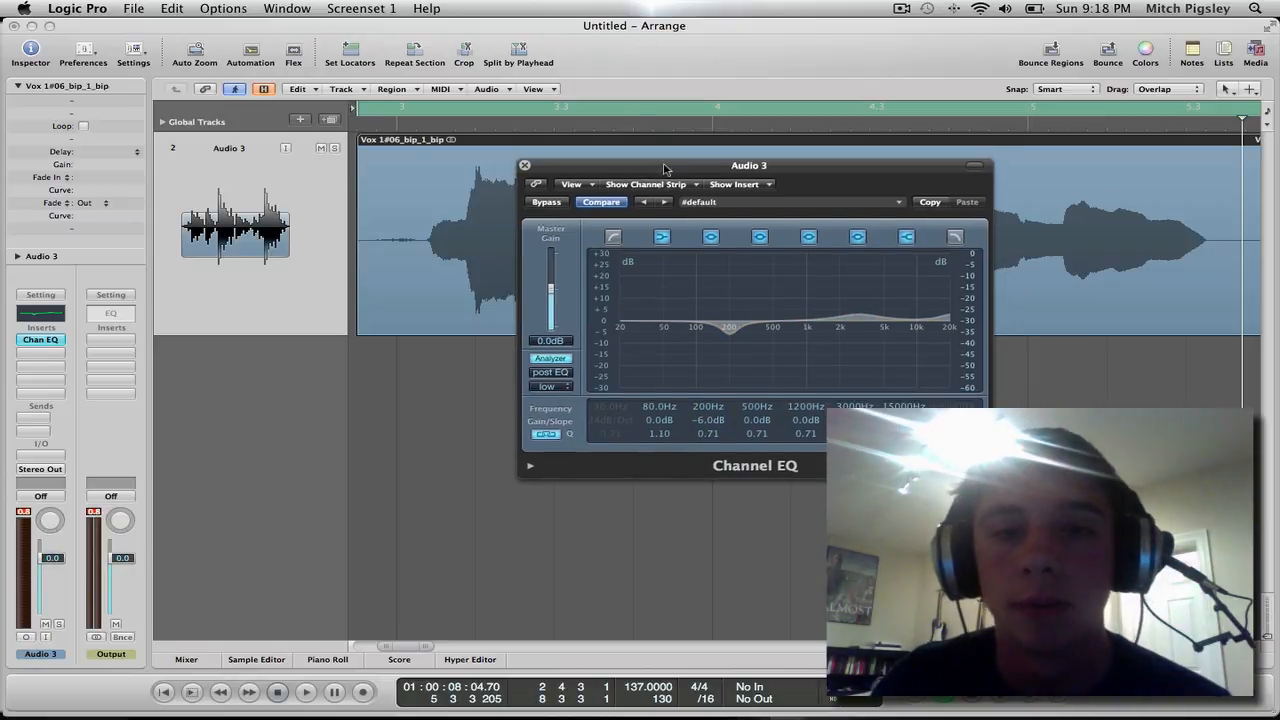
left_click(524, 165)
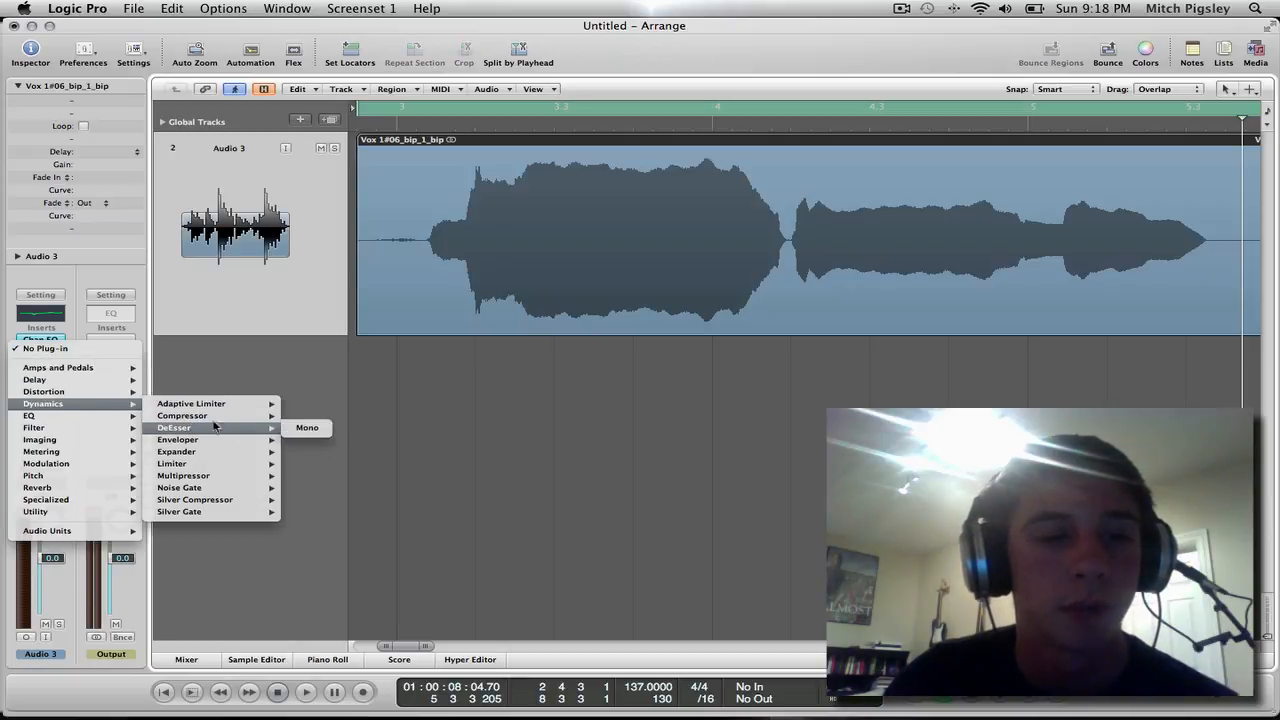
- Insert a Compressor after the Channel EQ and set its attack to 5 ms
left_click(307, 427)
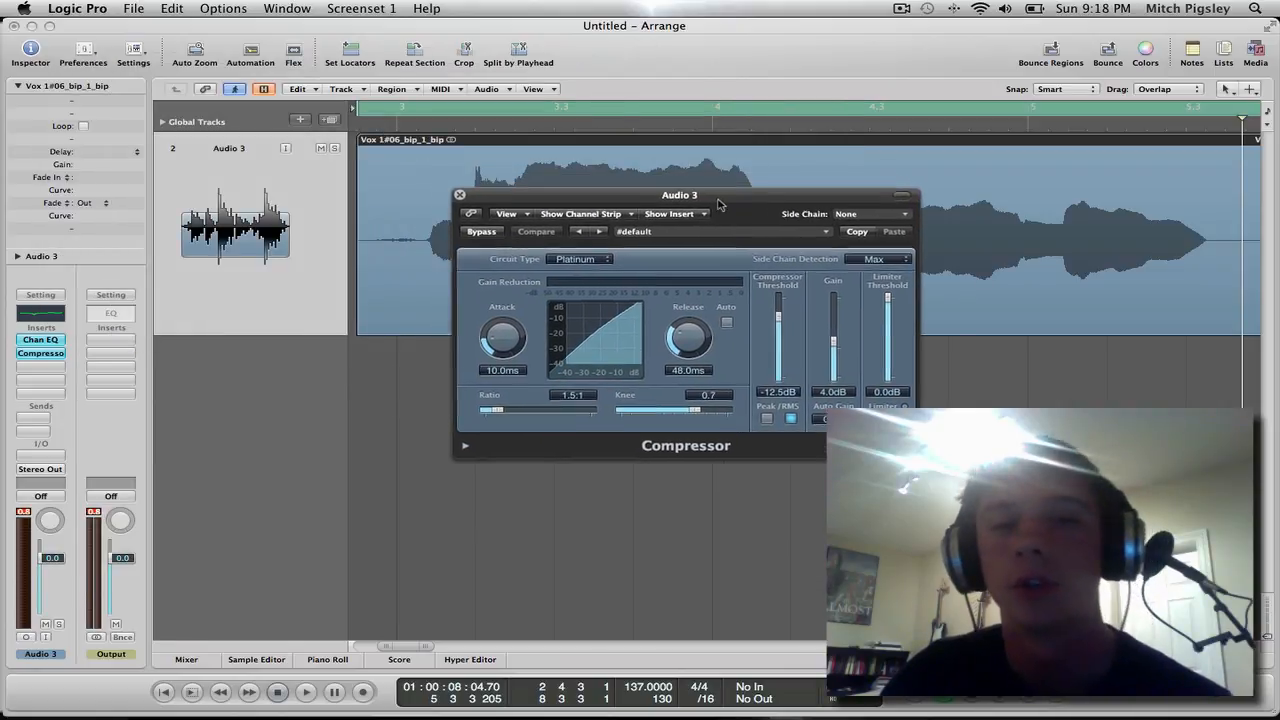
left_click_drag(679, 194, 777, 247)
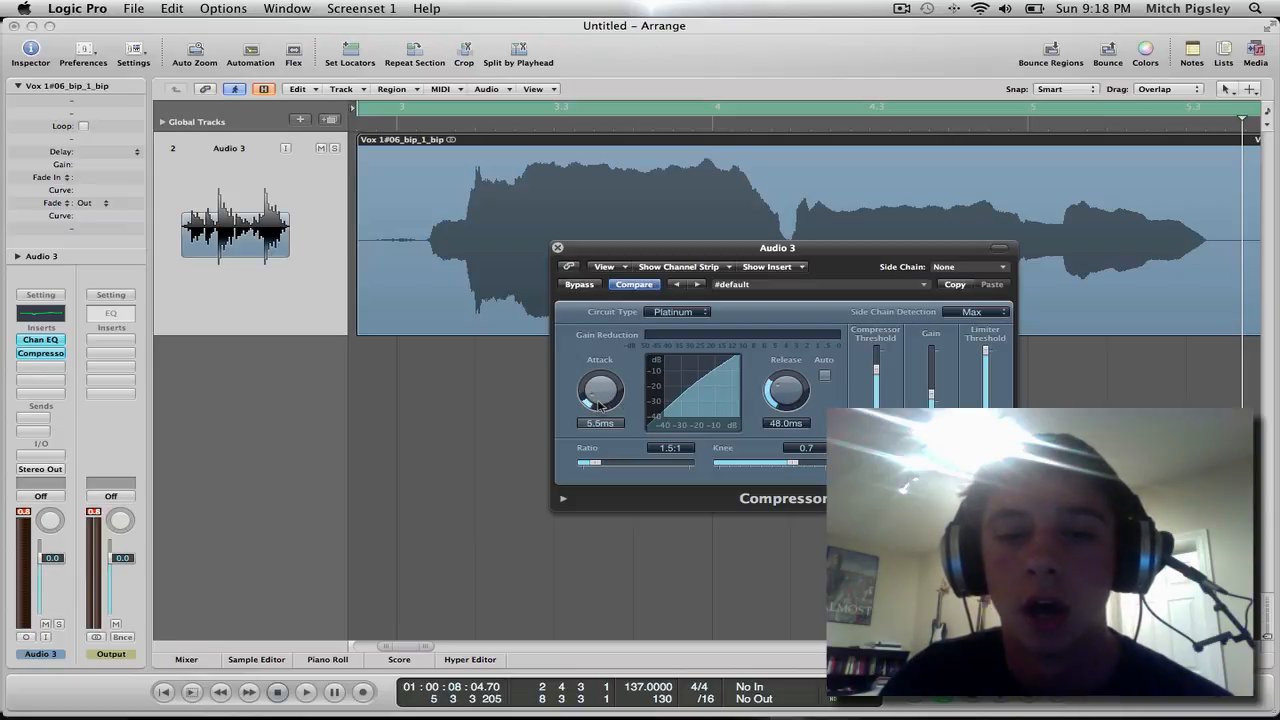
left_click_drag(600, 390, 600, 395)
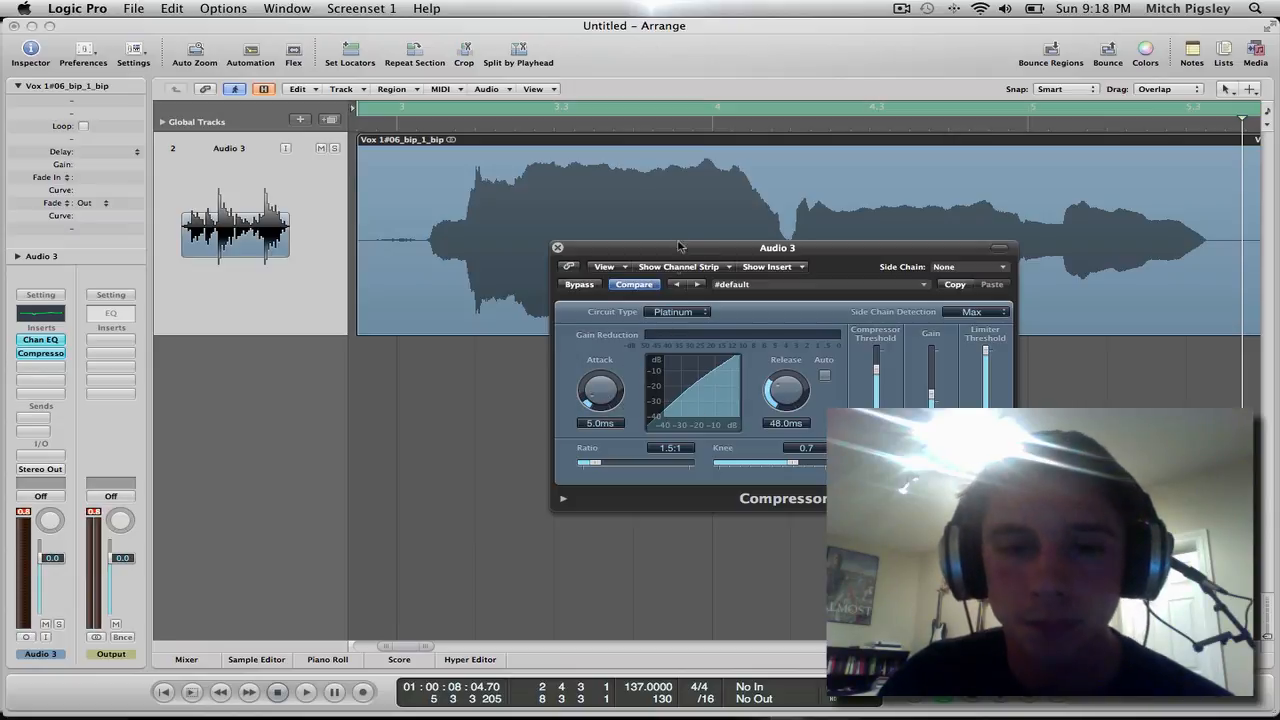
left_click_drag(778, 247, 765, 307)
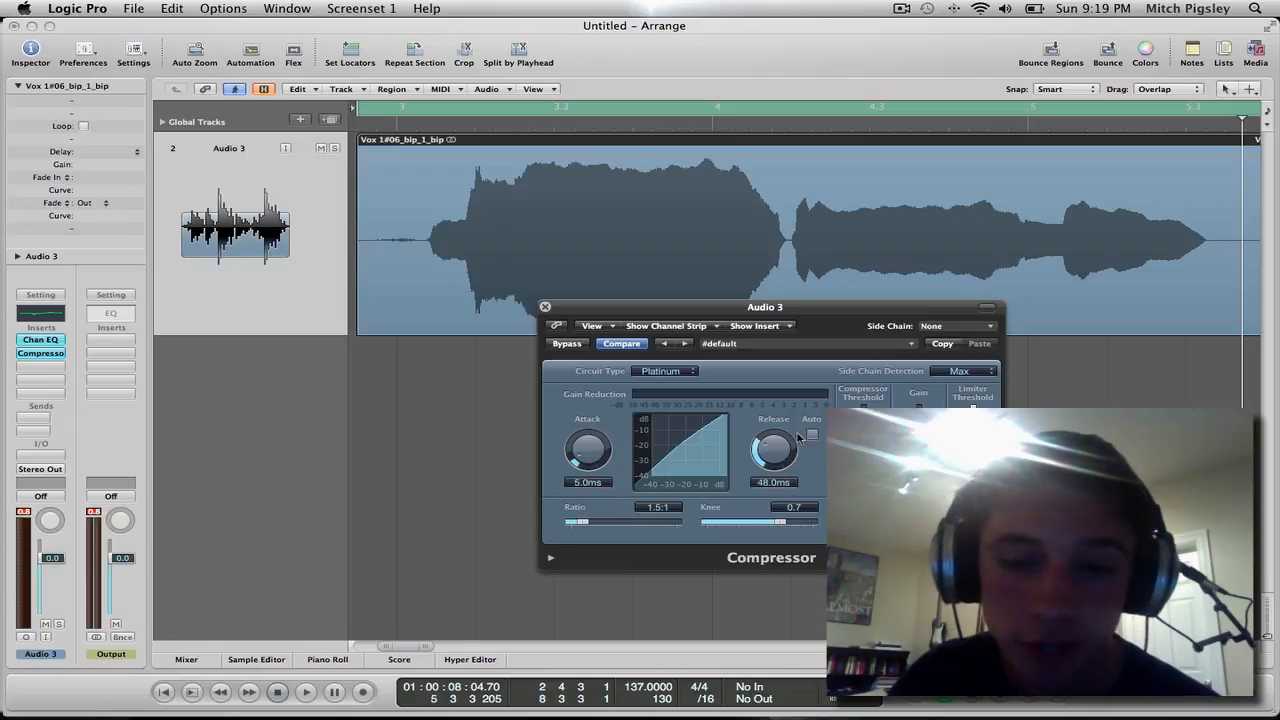
- Raise the Compressor ratio to 5:1 and close its window
left_click_drag(575, 523, 615, 523)
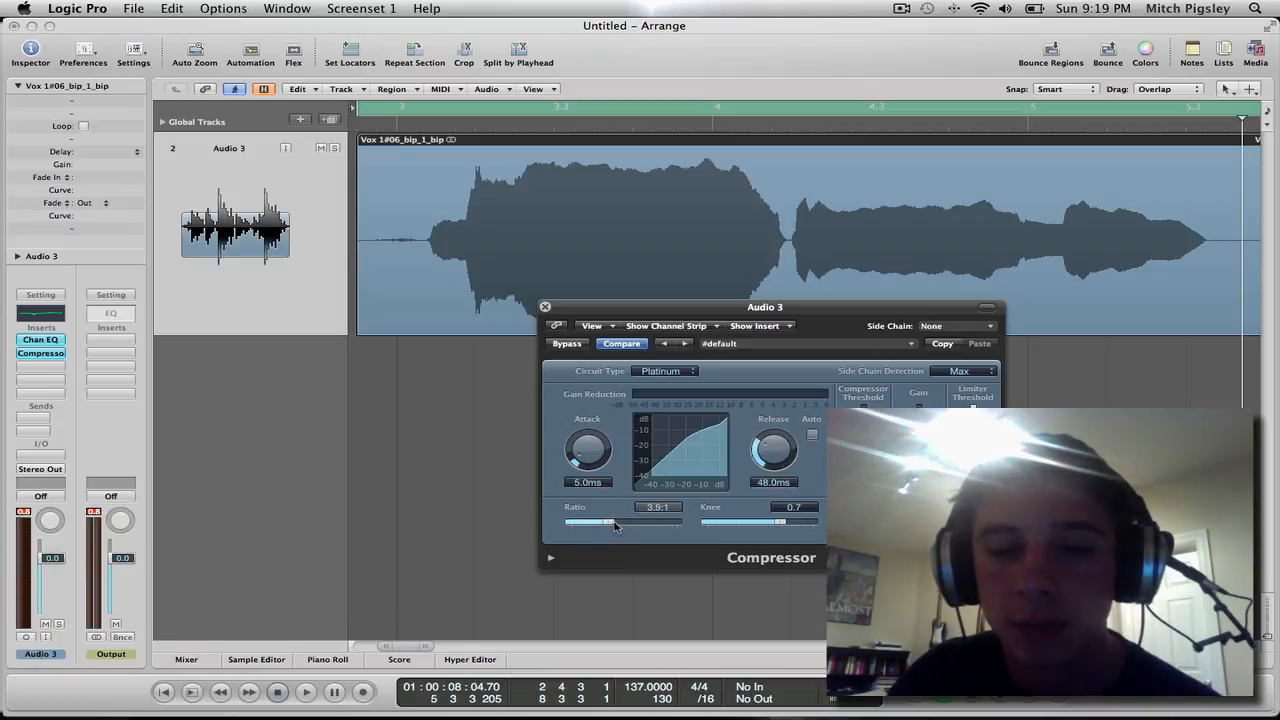
left_click_drag(585, 522, 620, 522)
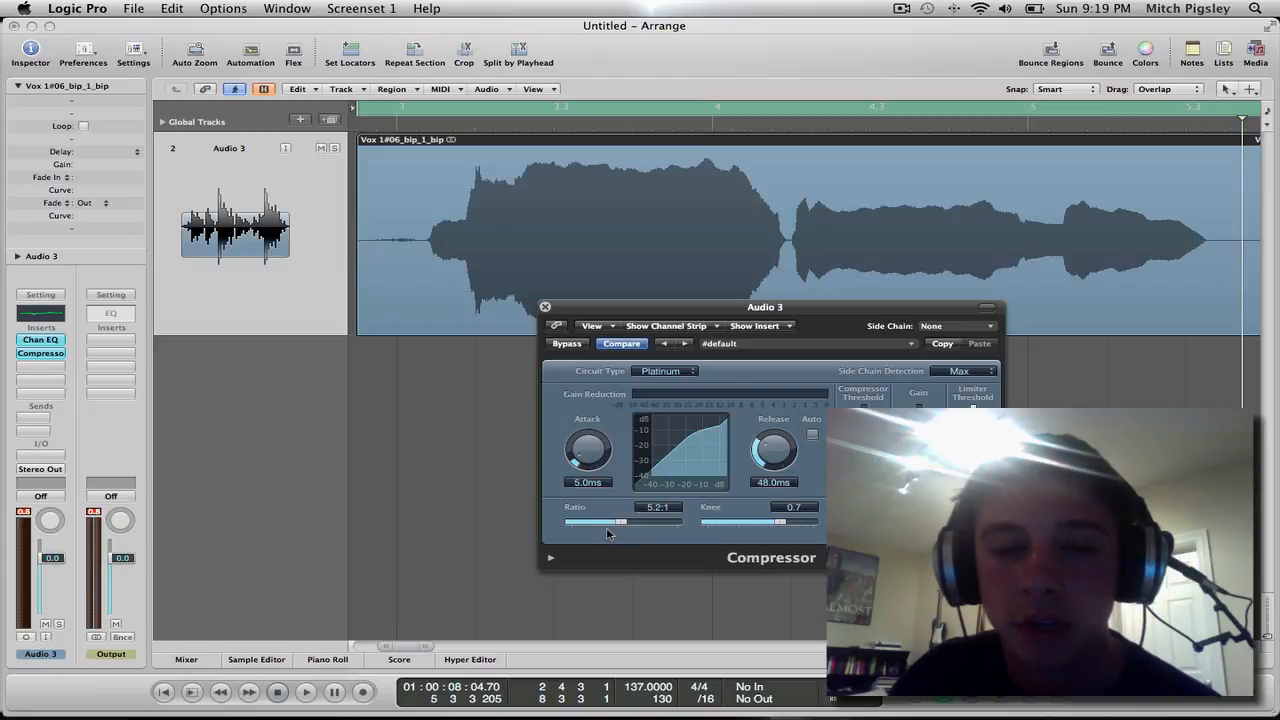
left_click_drag(625, 523, 612, 523)
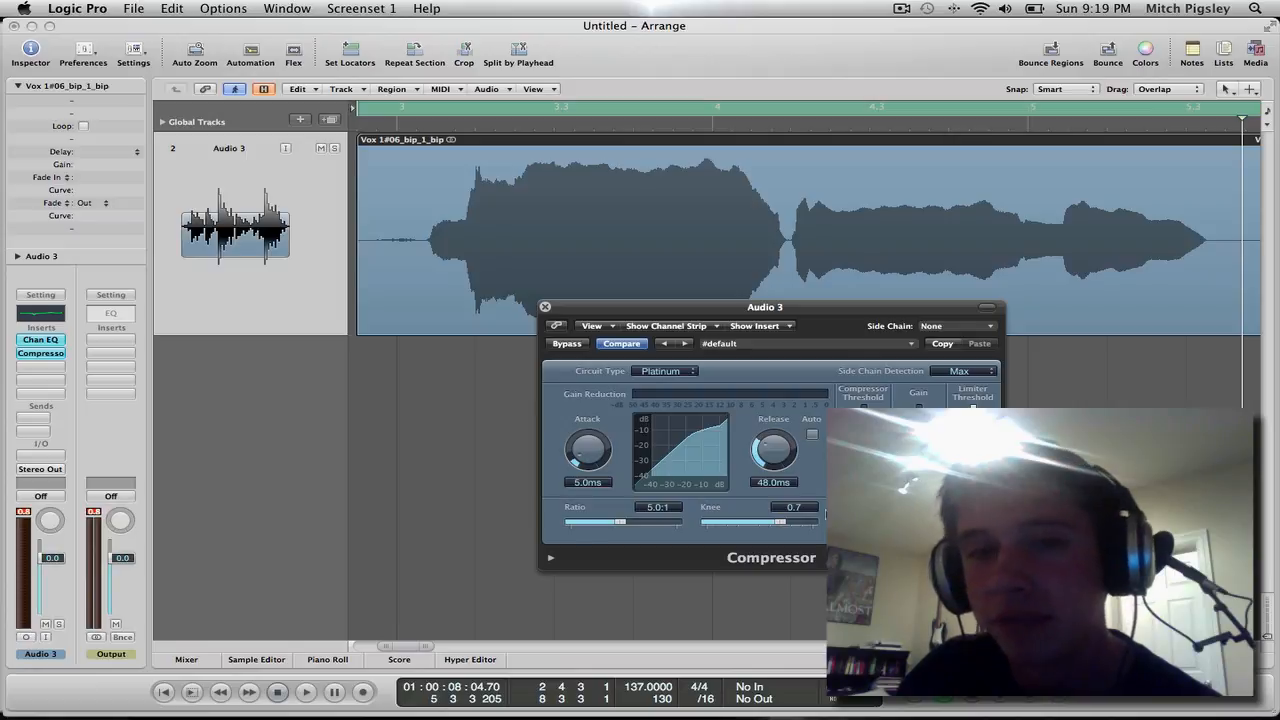
left_click_drag(765, 307, 800, 351)
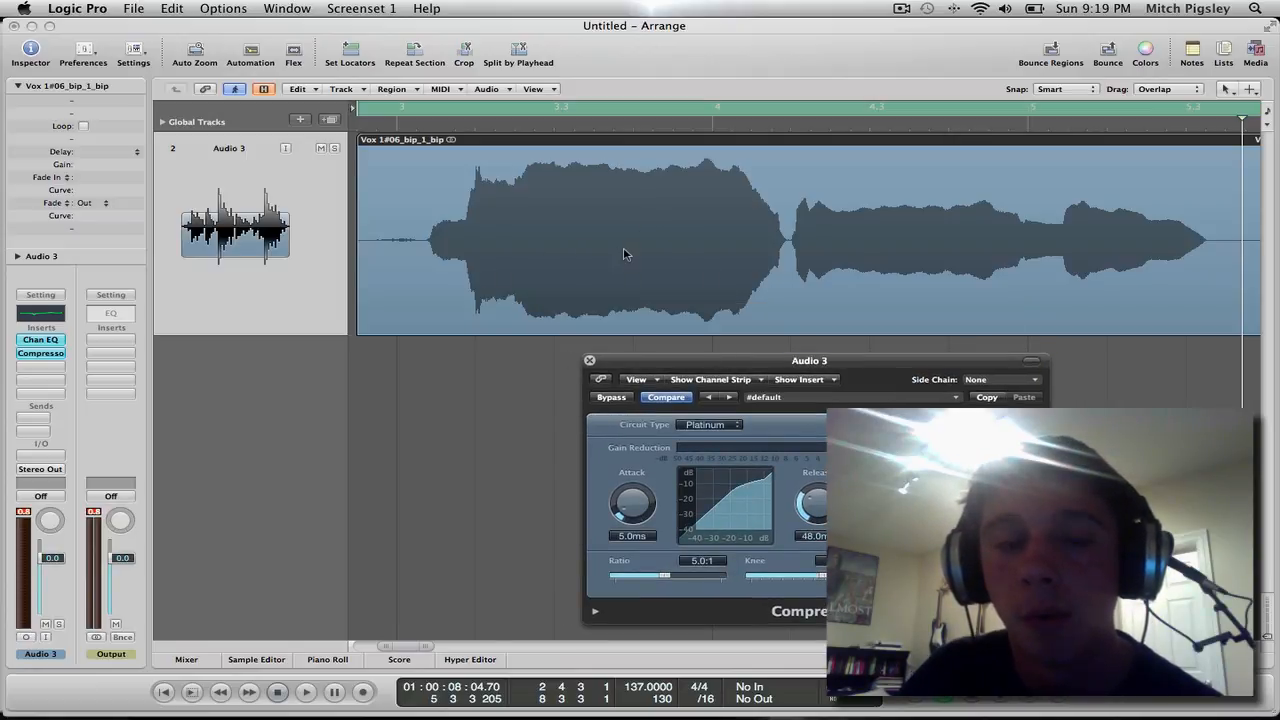
mouse_move(678, 290)
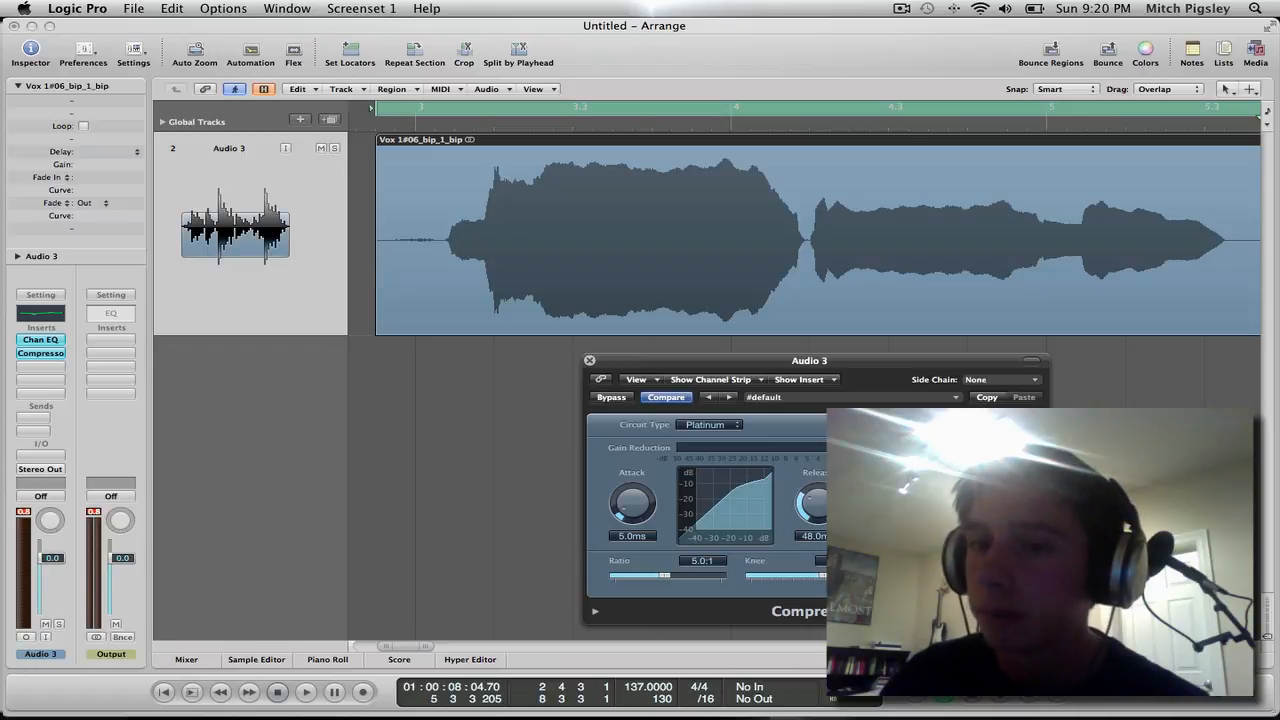
left_click(589, 360)
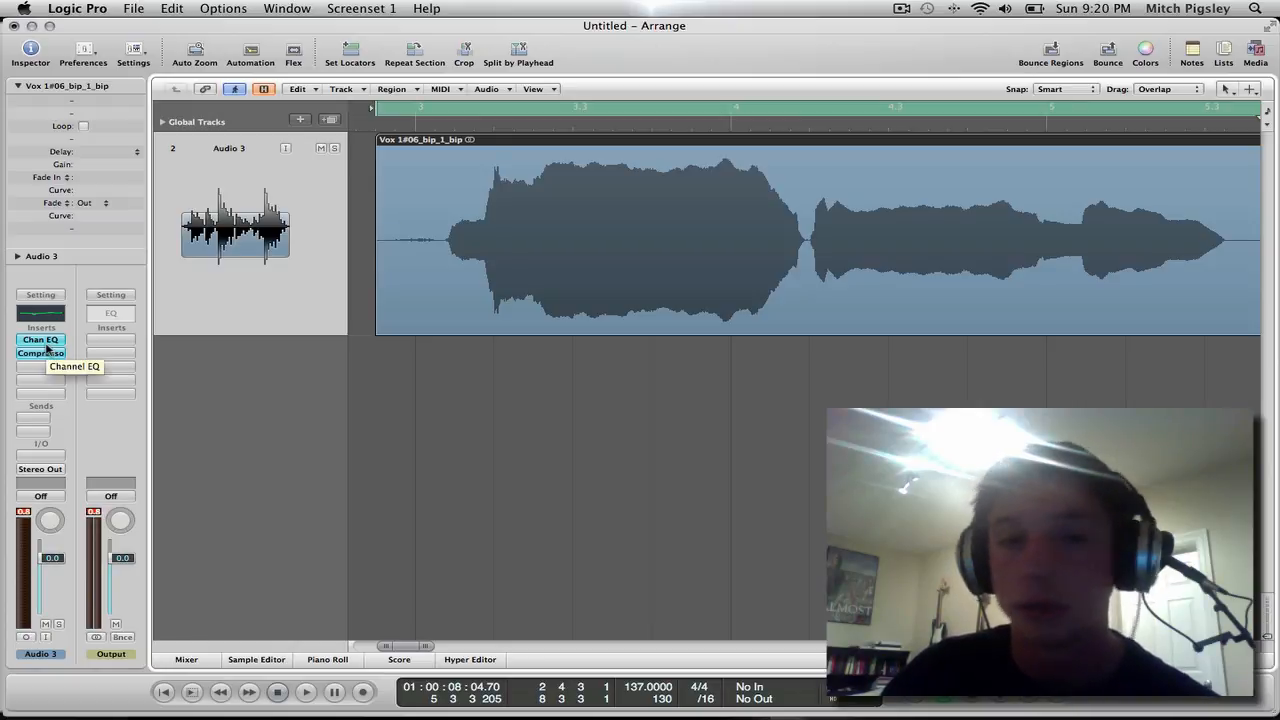
- Add a DeEsser from the Dynamics effects after the Compressor
left_click(41, 352)
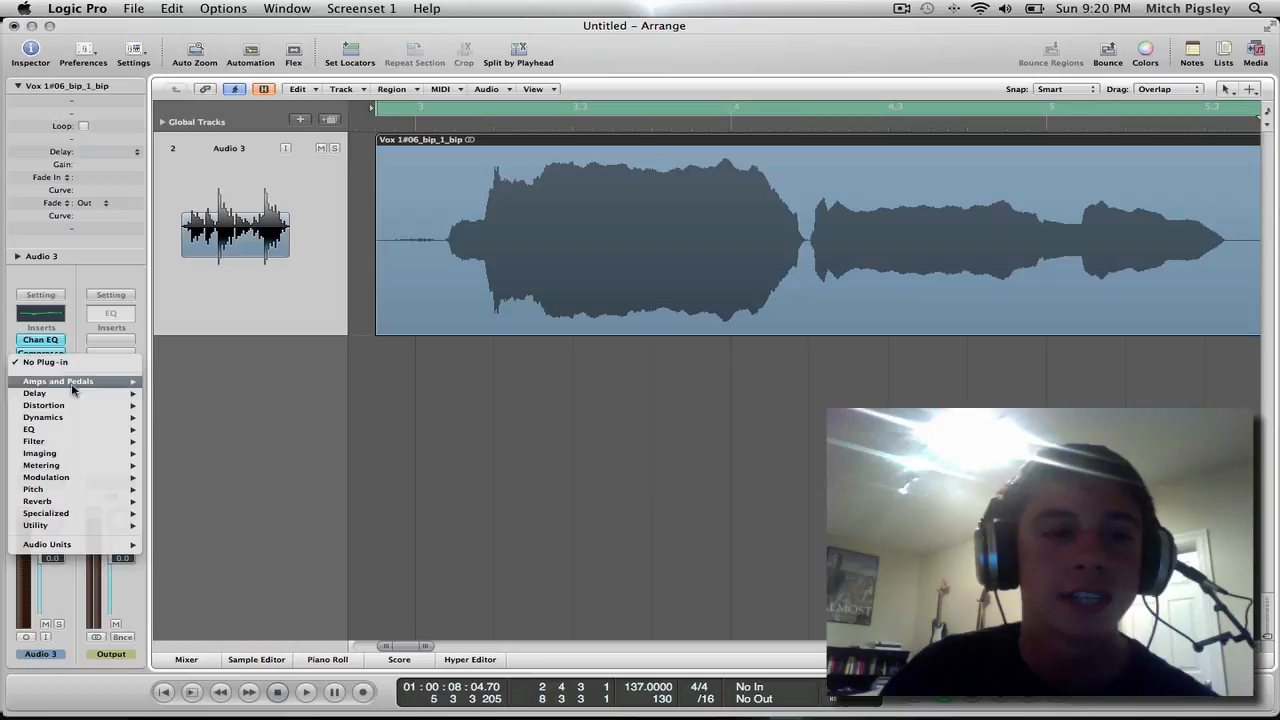
left_click(42, 417)
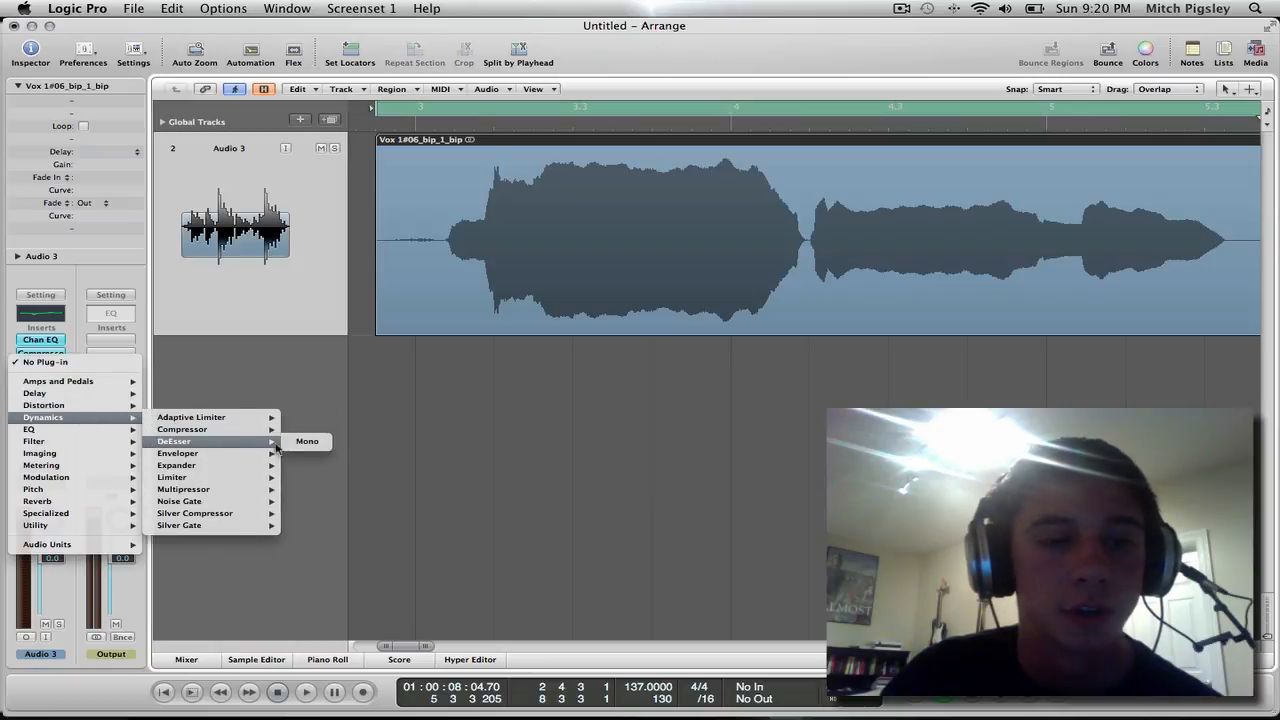
left_click(307, 441)
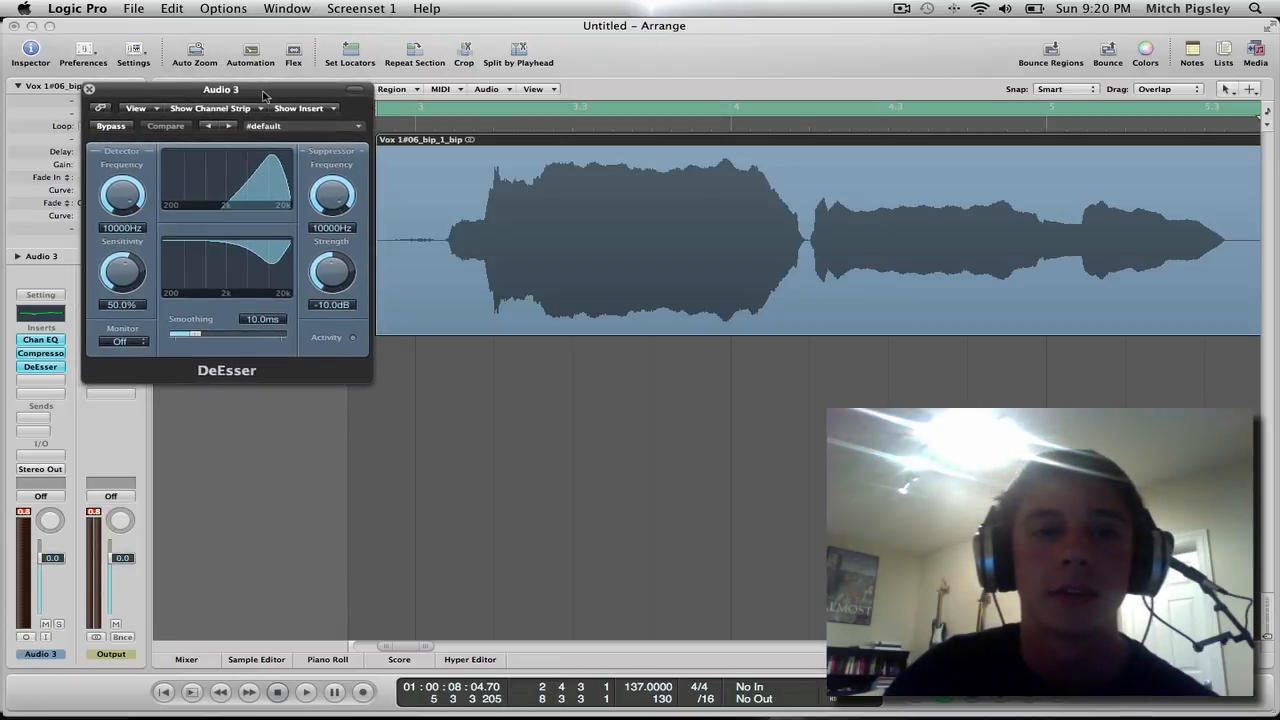
left_click_drag(220, 89, 688, 280)
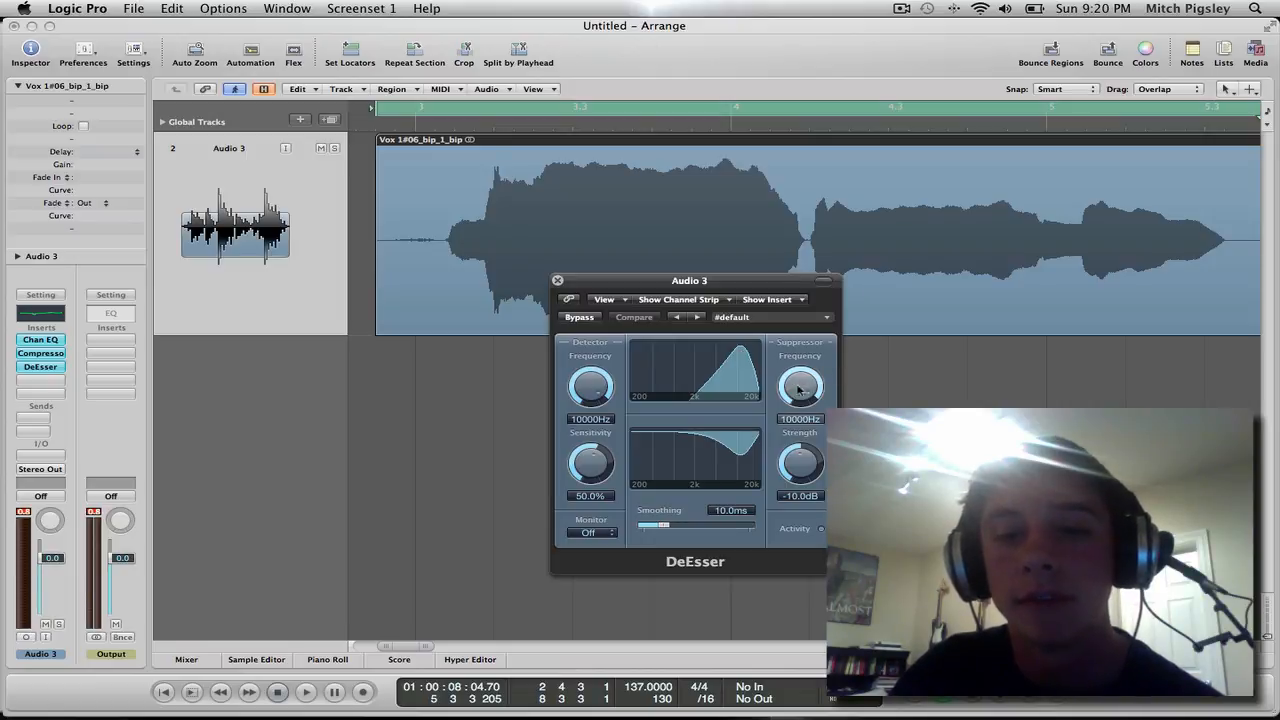
- Sweep the DeEsser suppressor frequency through 10600 and 10300 Hz, ending at 10000 Hz
left_click_drag(800, 388, 808, 405)
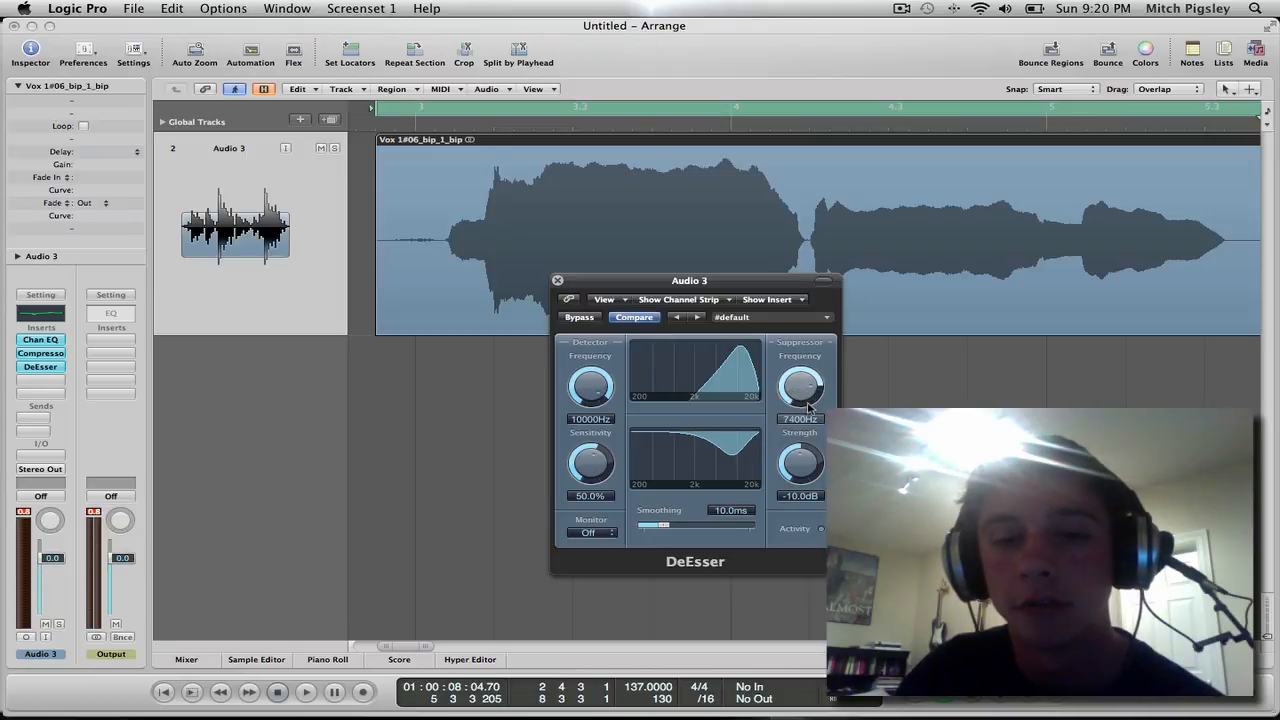
left_click_drag(800, 388, 800, 360)
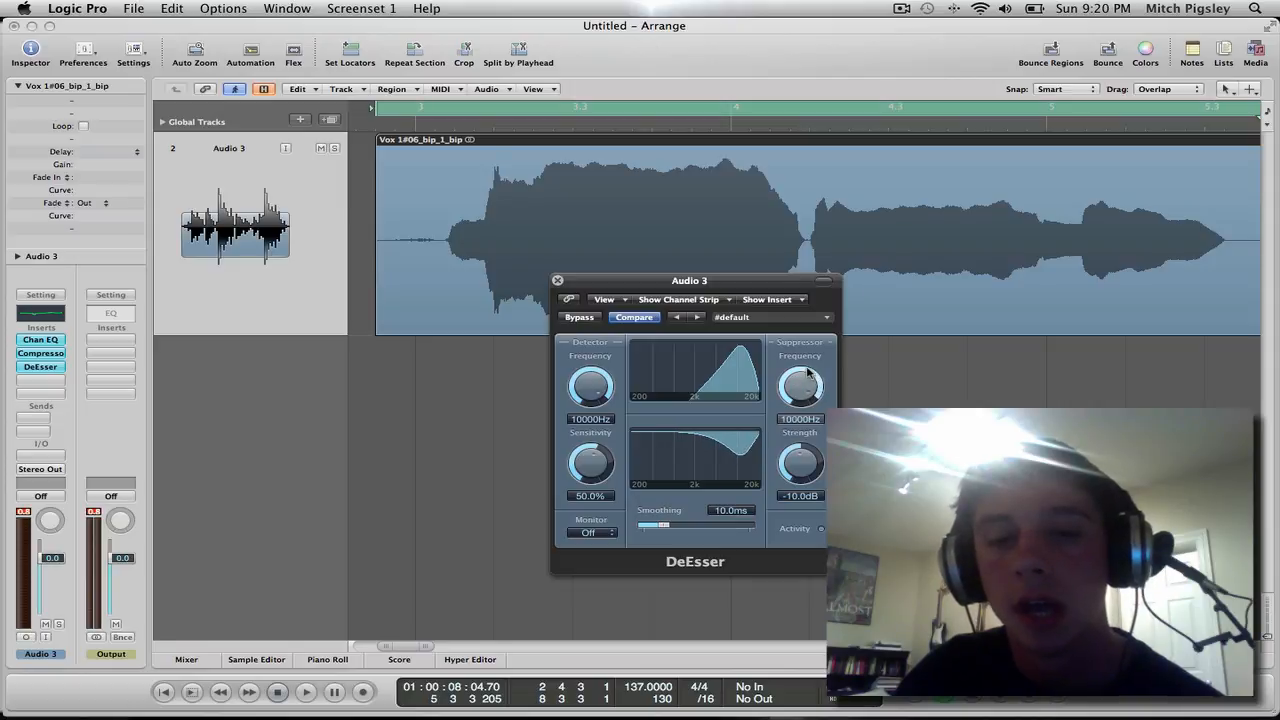
left_click_drag(800, 387, 800, 380)
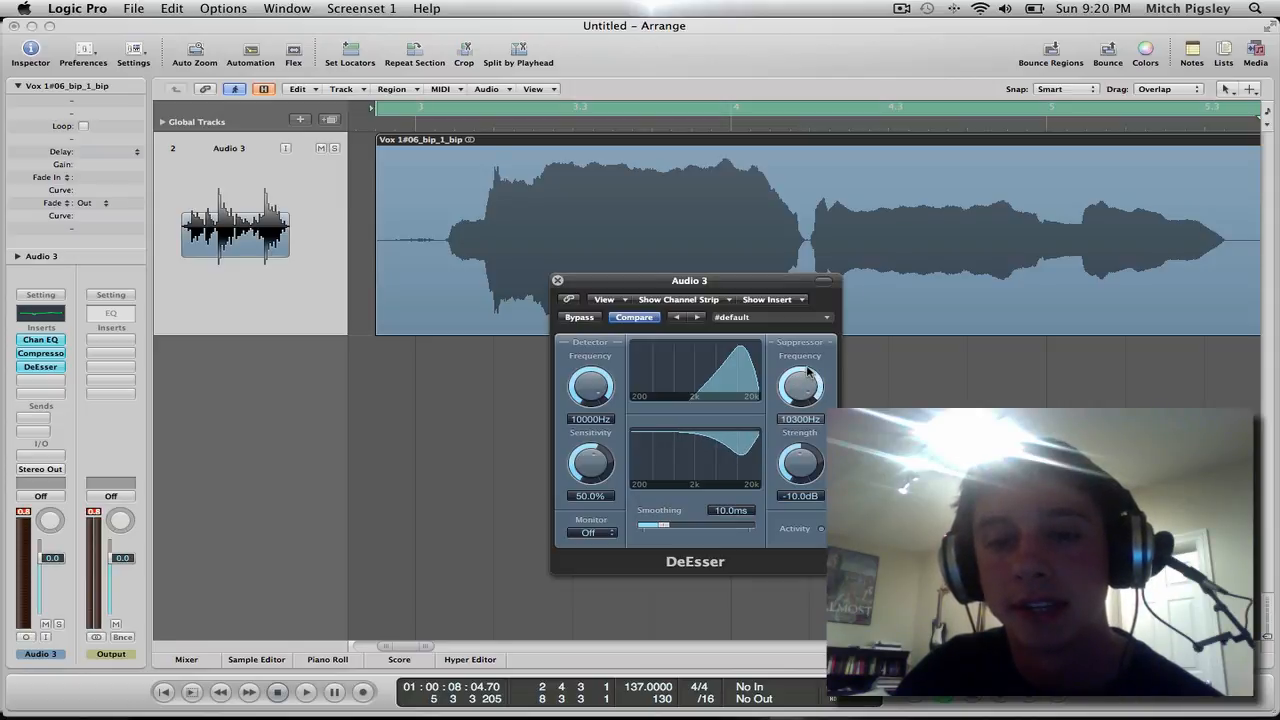
left_click_drag(800, 385, 805, 375)
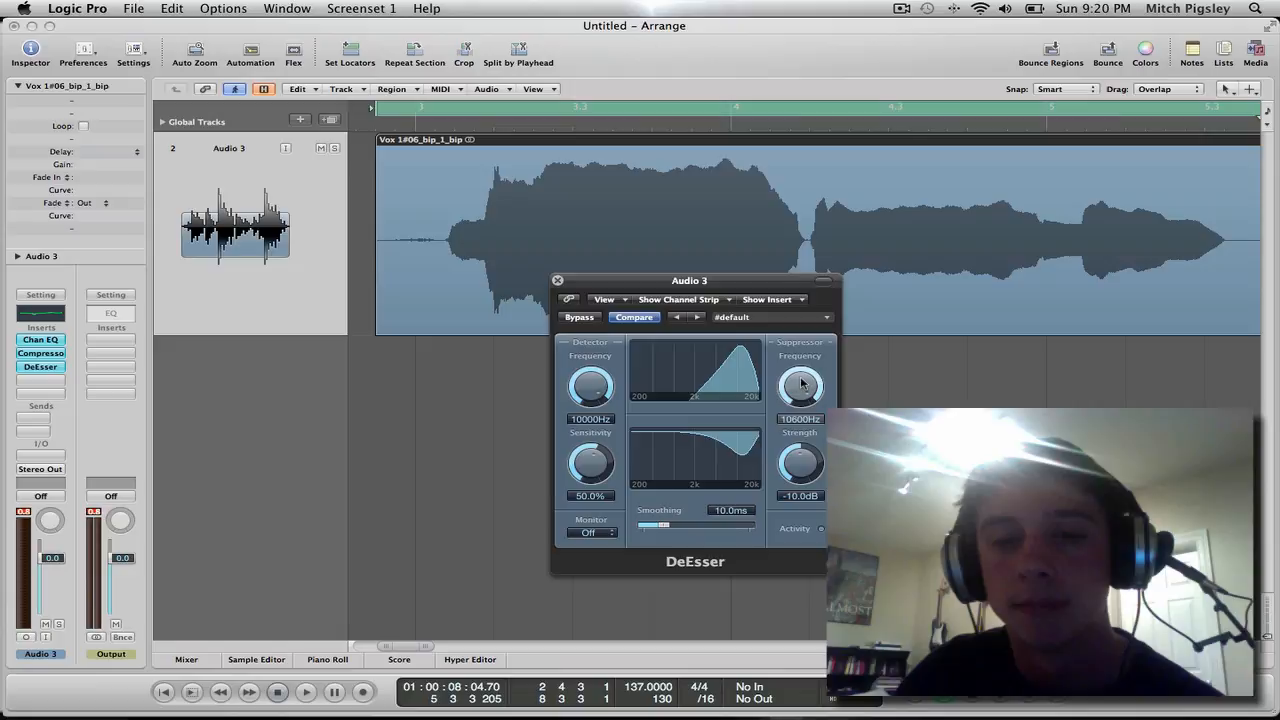
left_click_drag(799, 387, 799, 392)
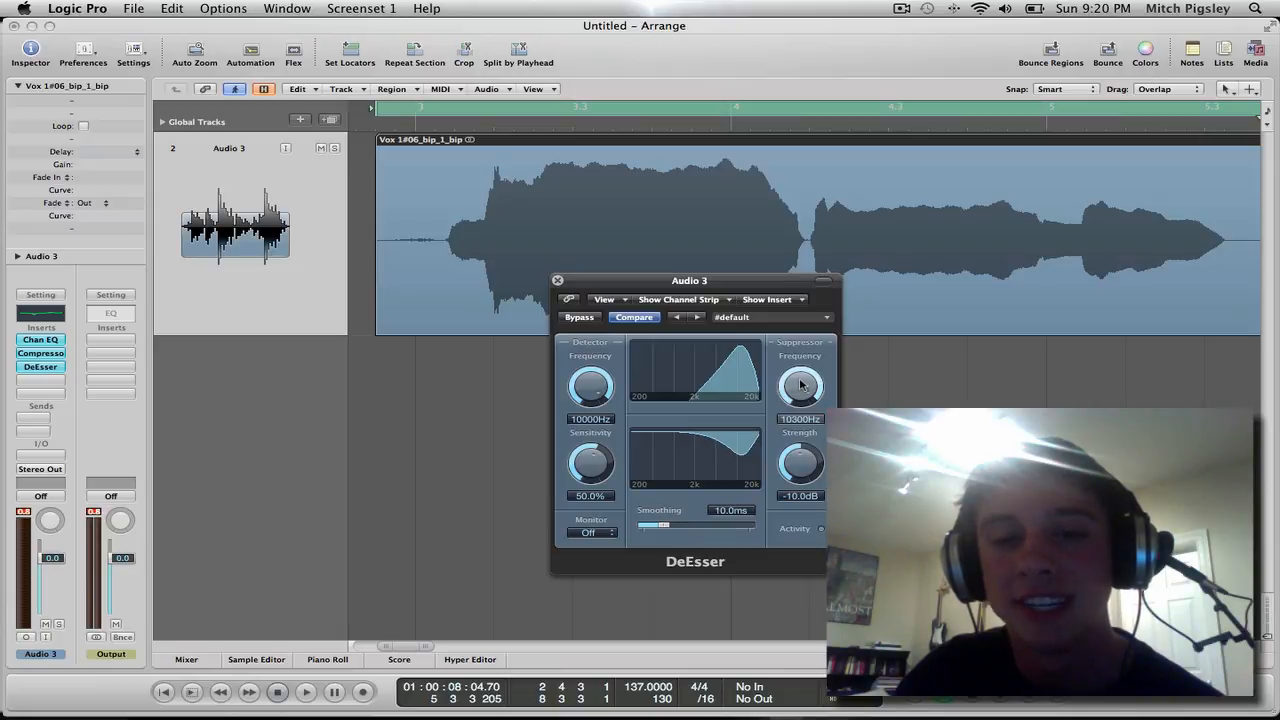
left_click_drag(800, 388, 795, 392)
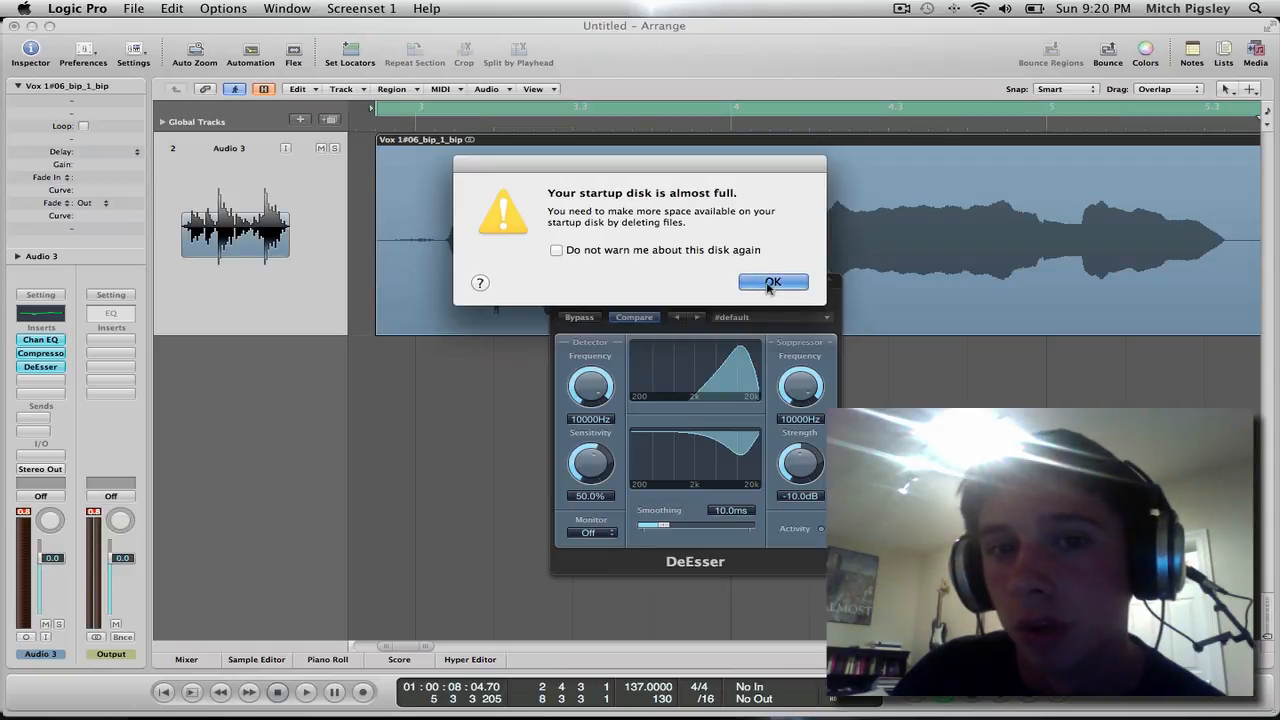
- Dismiss the disk warning, set DeEsser sensitivity to 83% with Sup. monitoring, then close
left_click(773, 281)
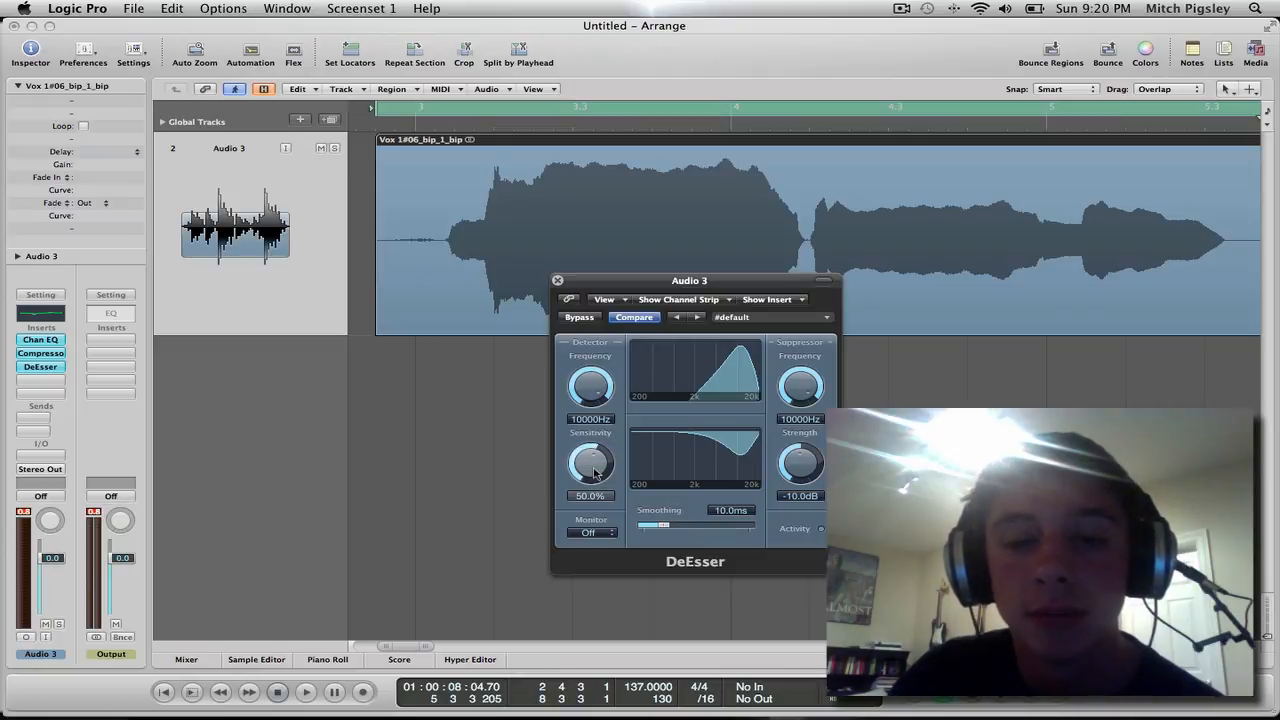
left_click_drag(590, 465, 590, 435)
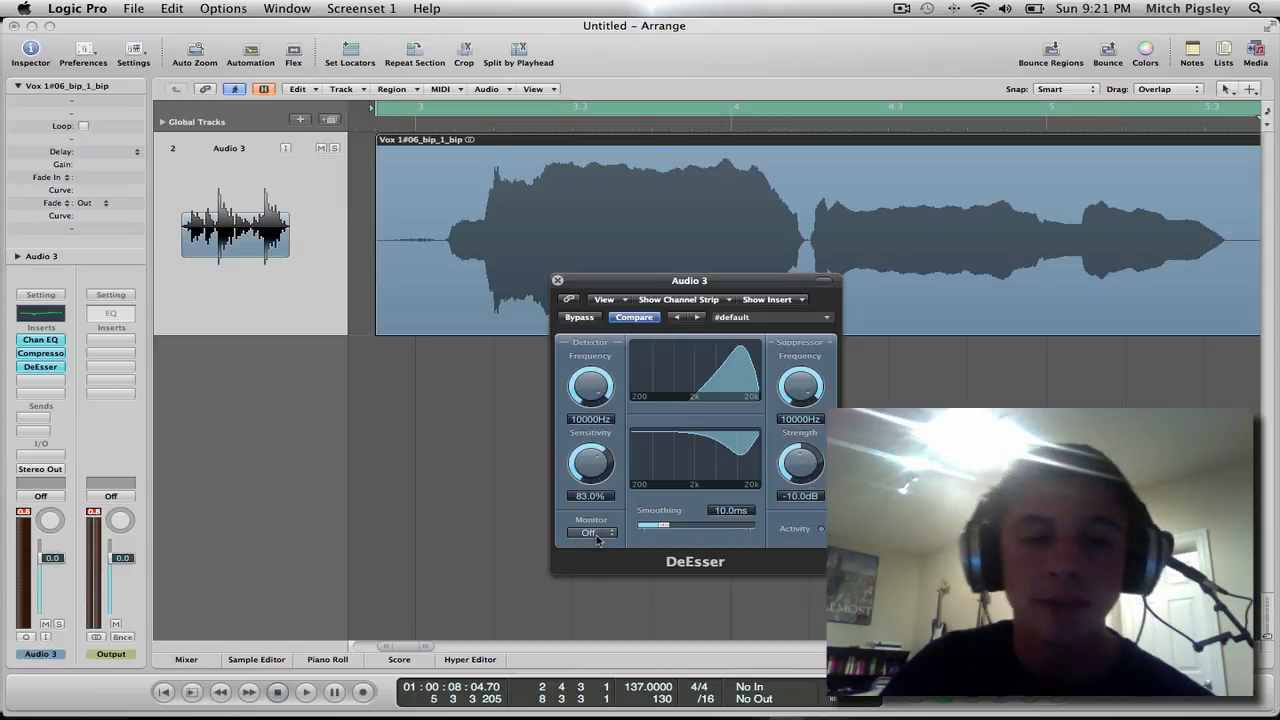
left_click(592, 532)
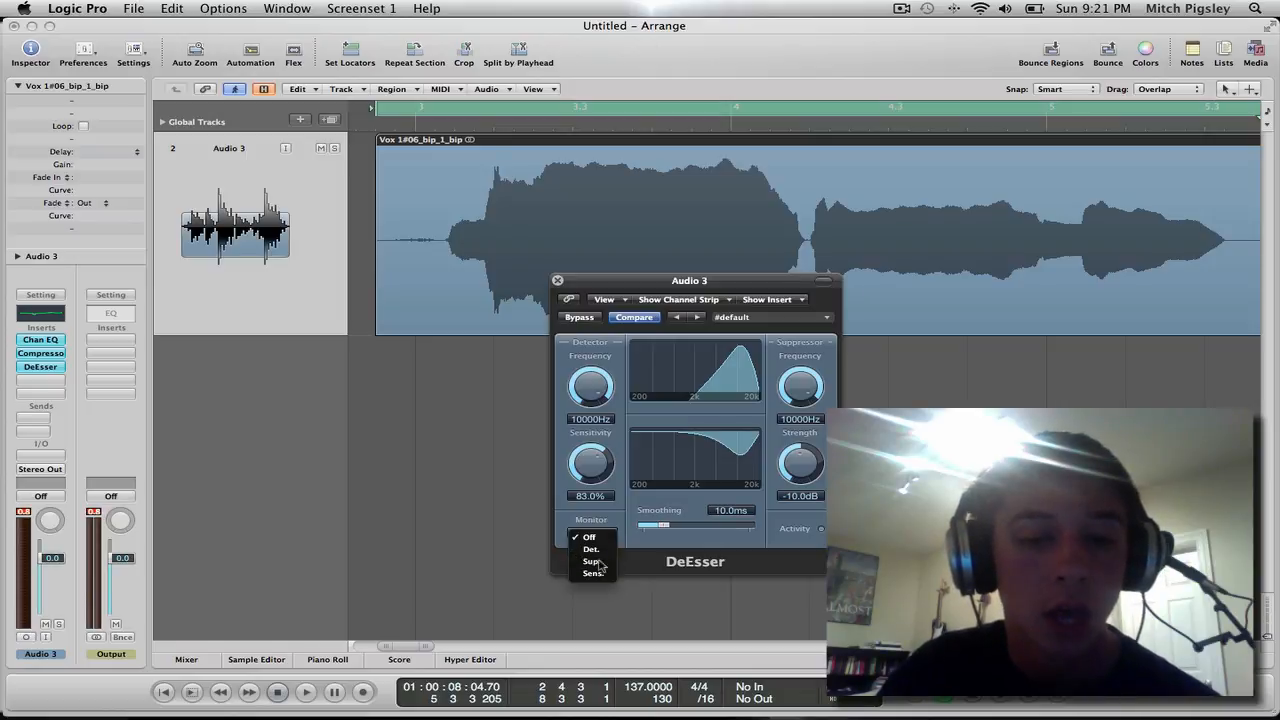
left_click(592, 560)
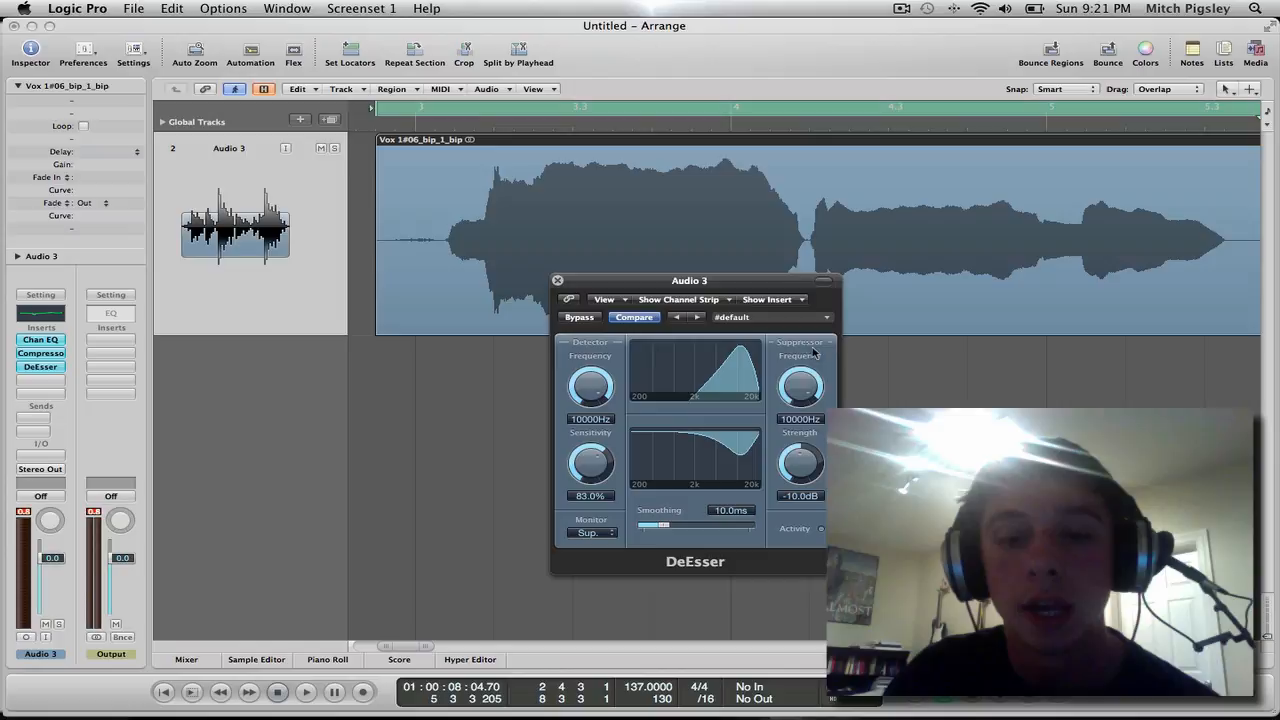
mouse_move(815, 532)
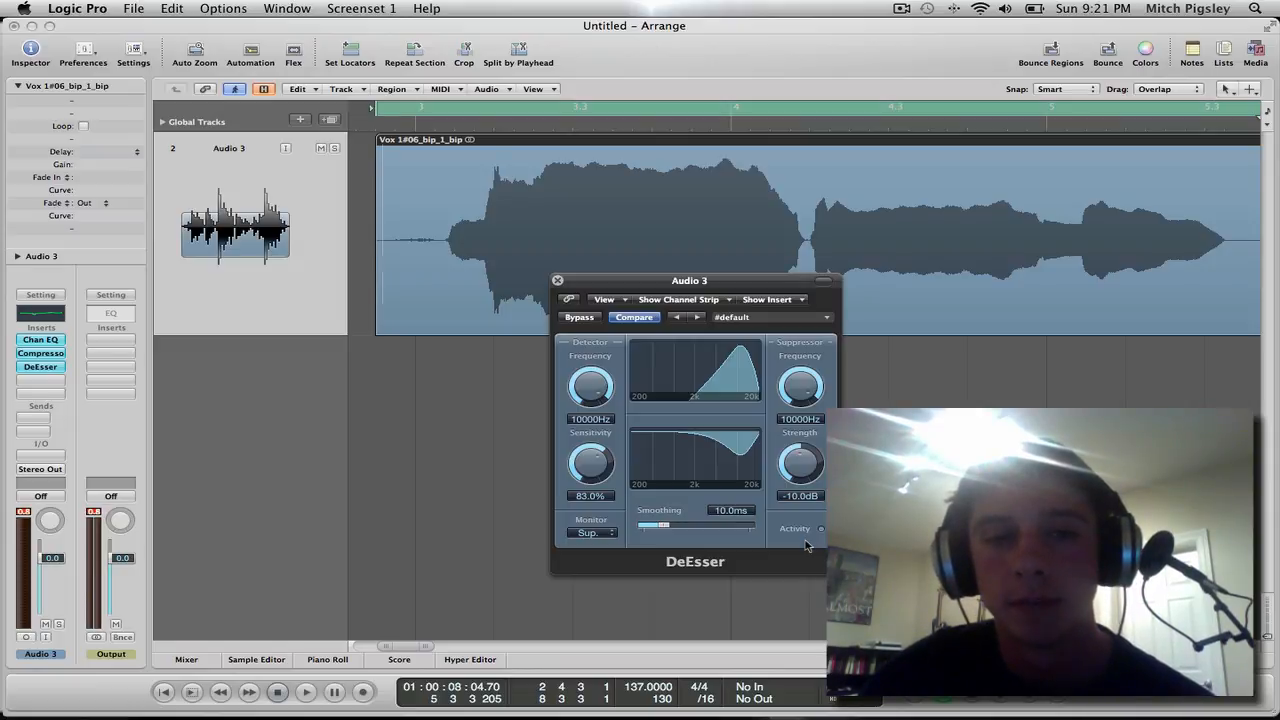
left_click(305, 691)
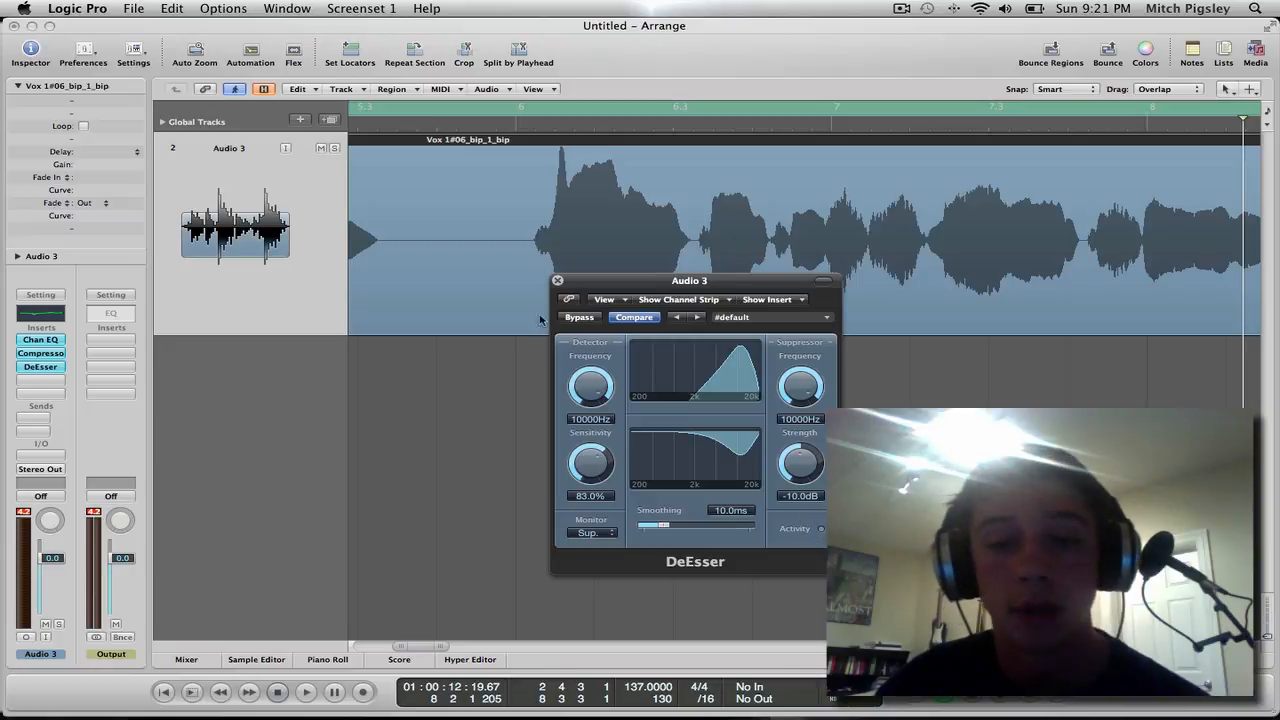
left_click(557, 280)
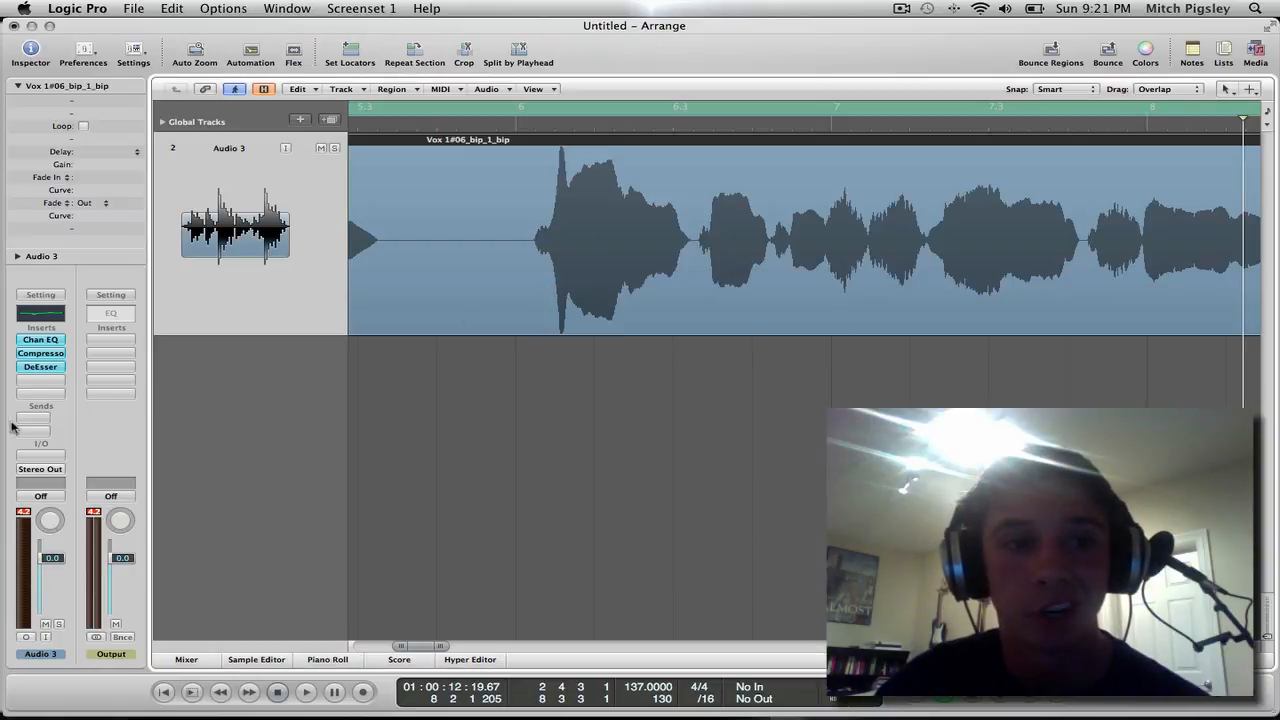
- Insert a Mono->Stereo AVerb after the DeEsser with room size 48, then close it
left_click(40, 366)
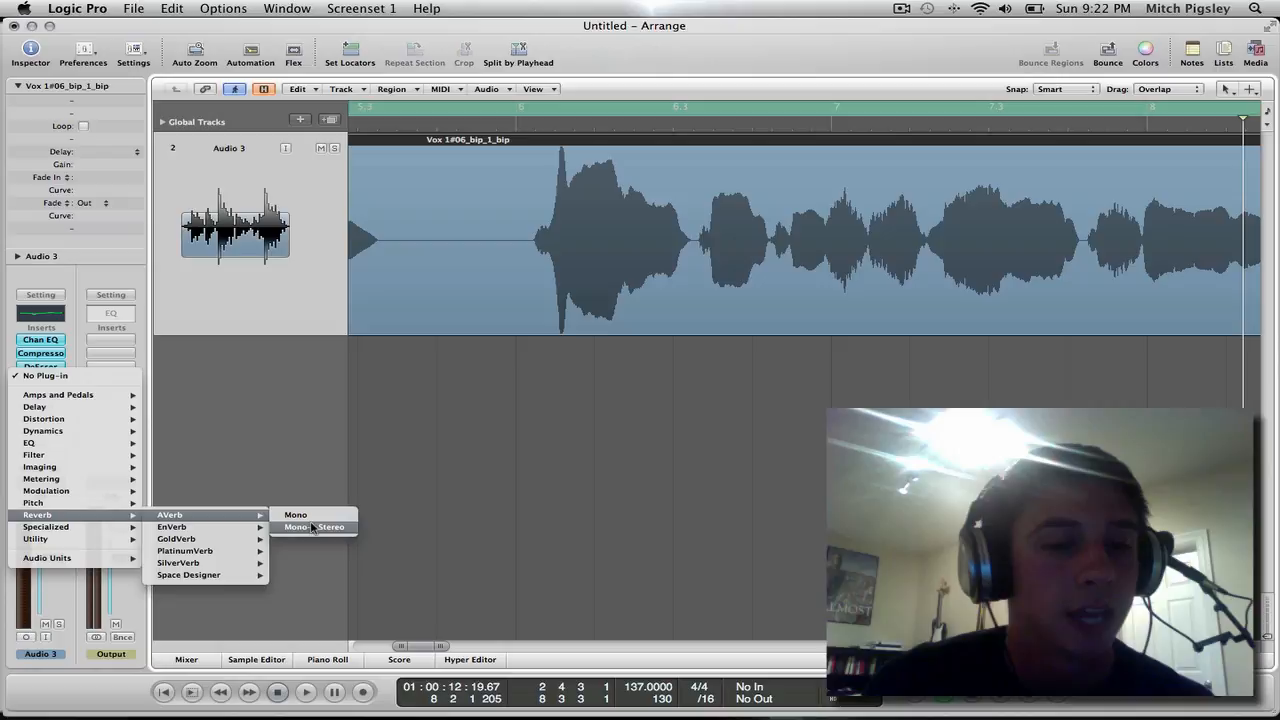
left_click(313, 527)
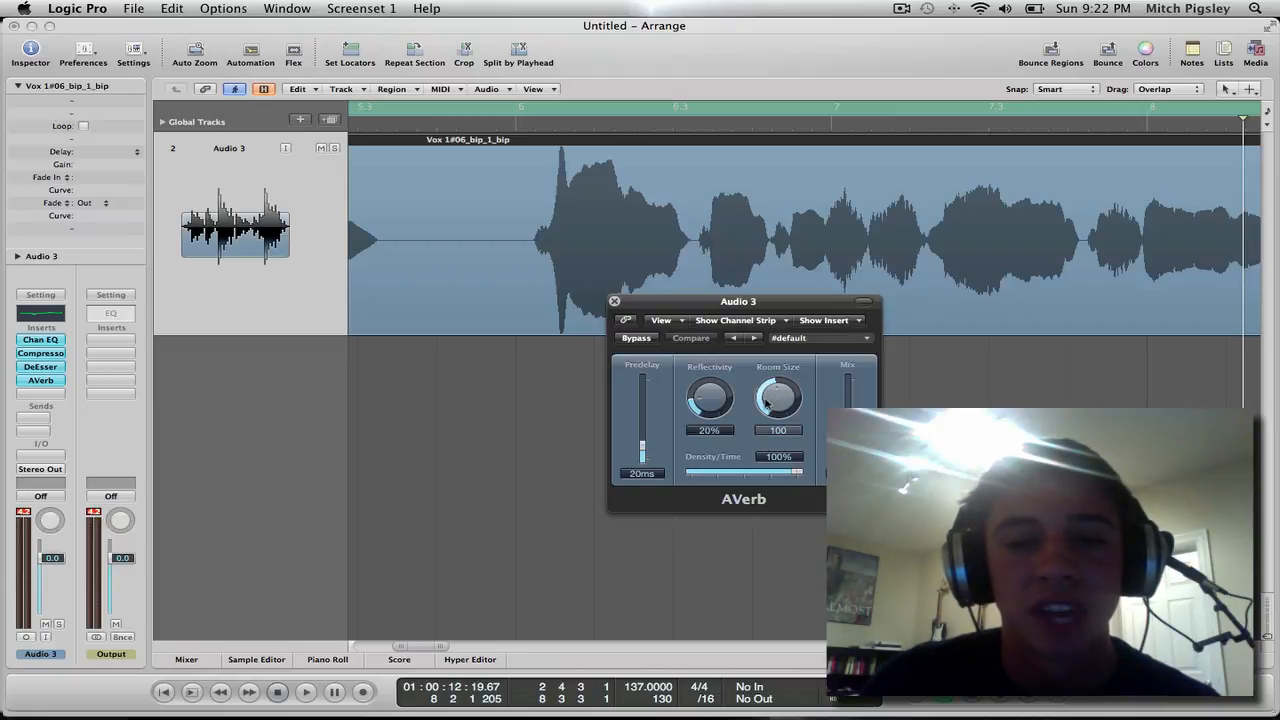
left_click_drag(778, 400, 778, 415)
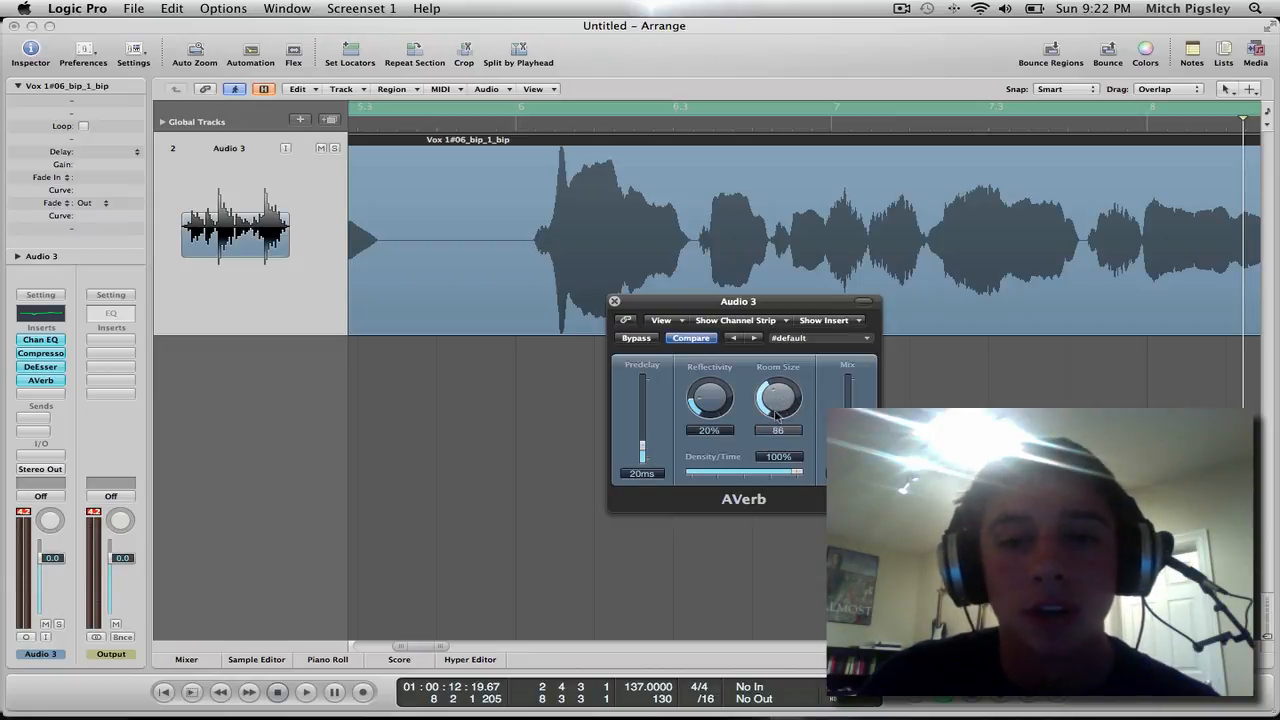
left_click_drag(778, 400, 778, 420)
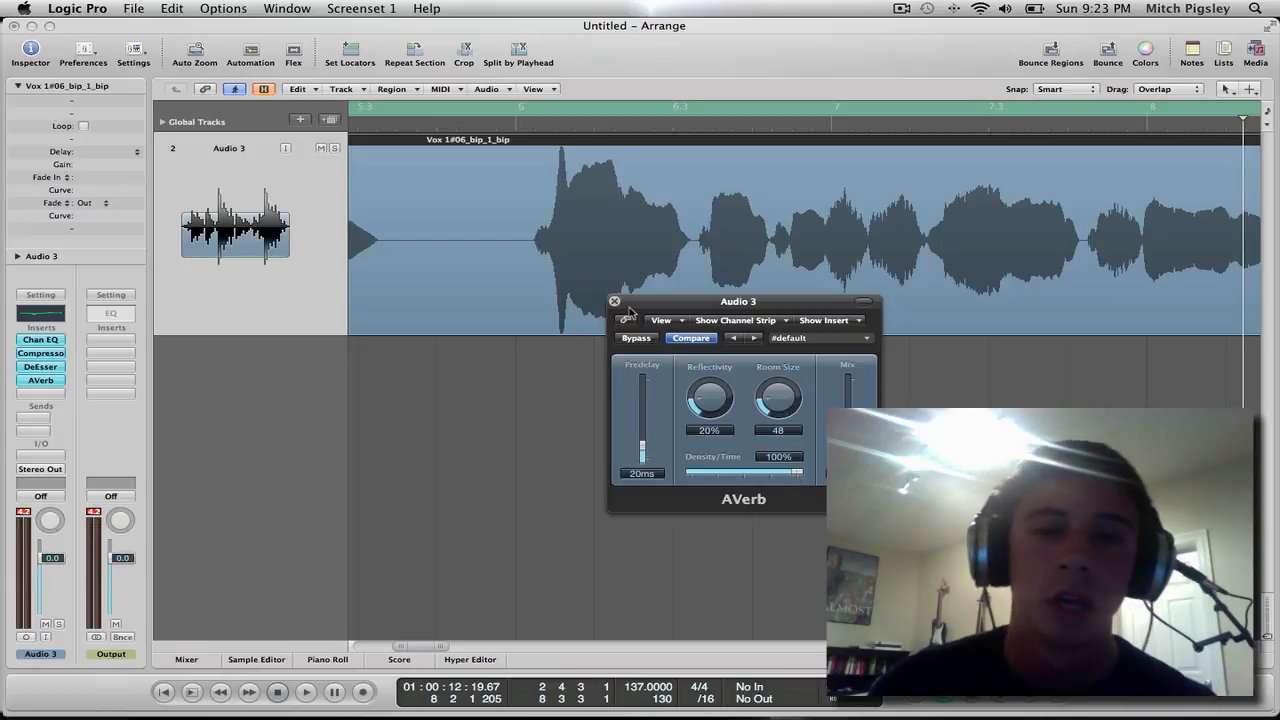
left_click(614, 301)
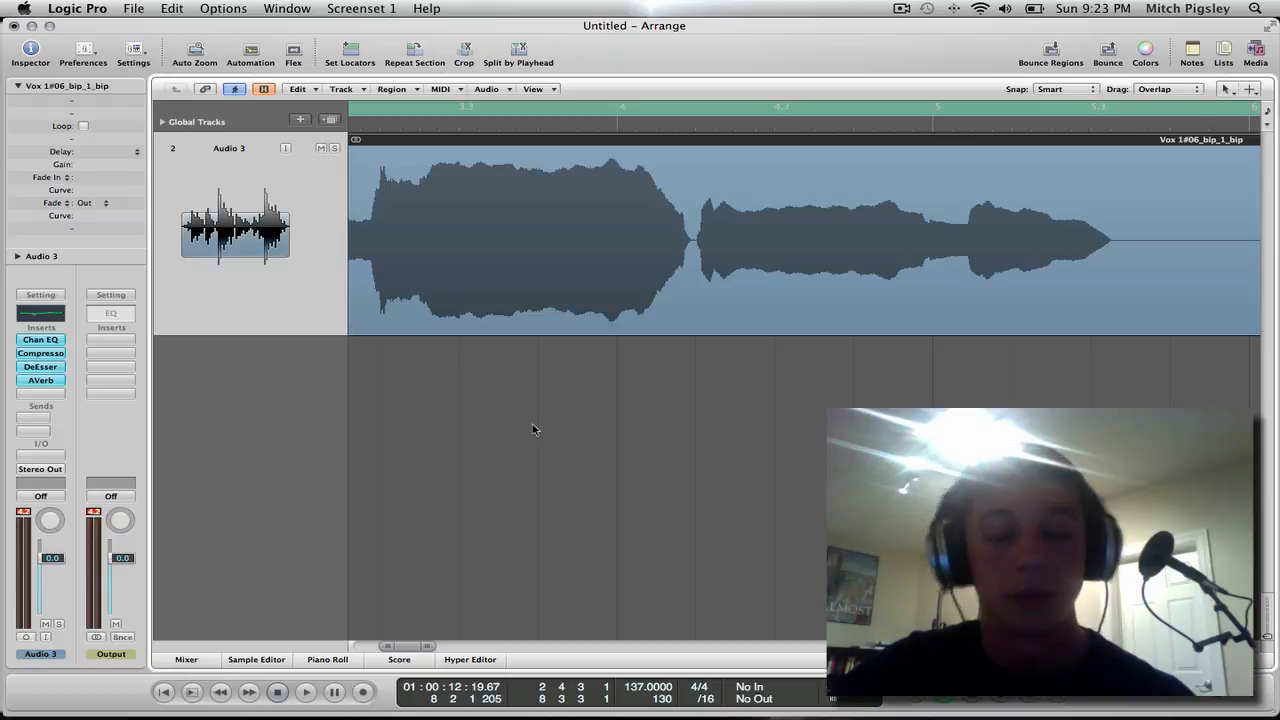
- Click in the Arrange area to play back the processed vocal from the phrase start
left_click(305, 691)
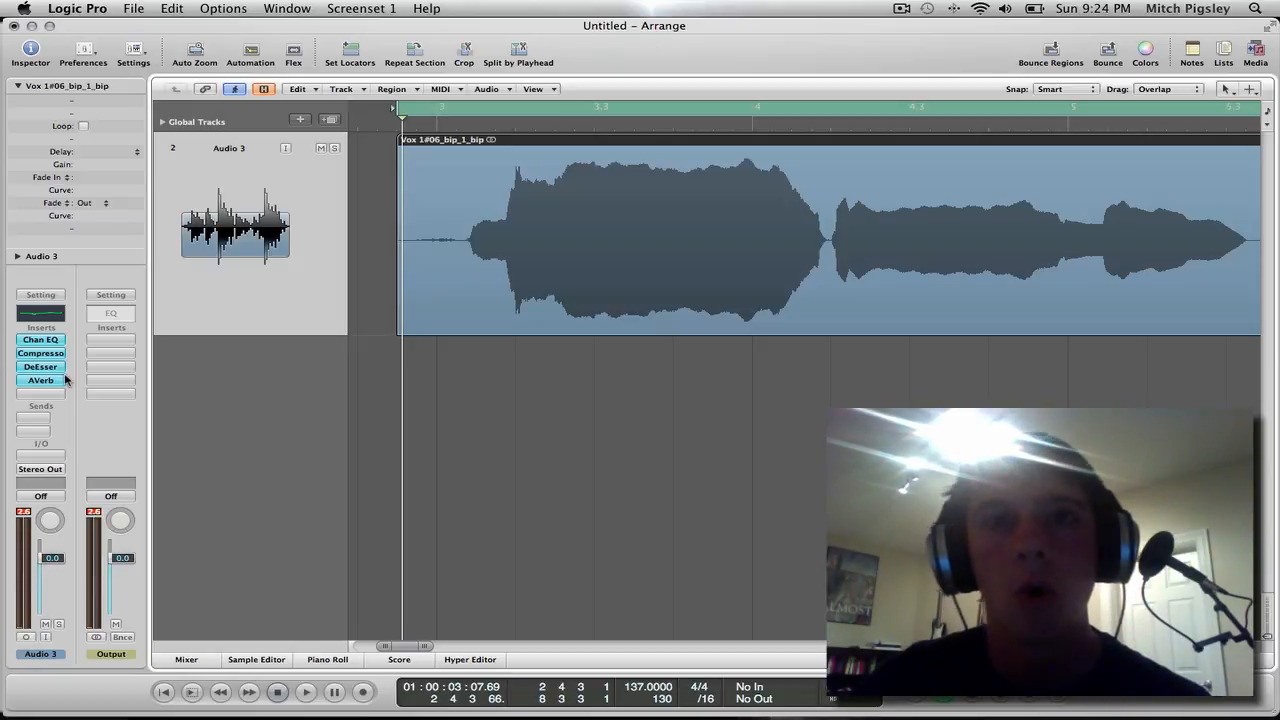
mouse_move(41, 380)
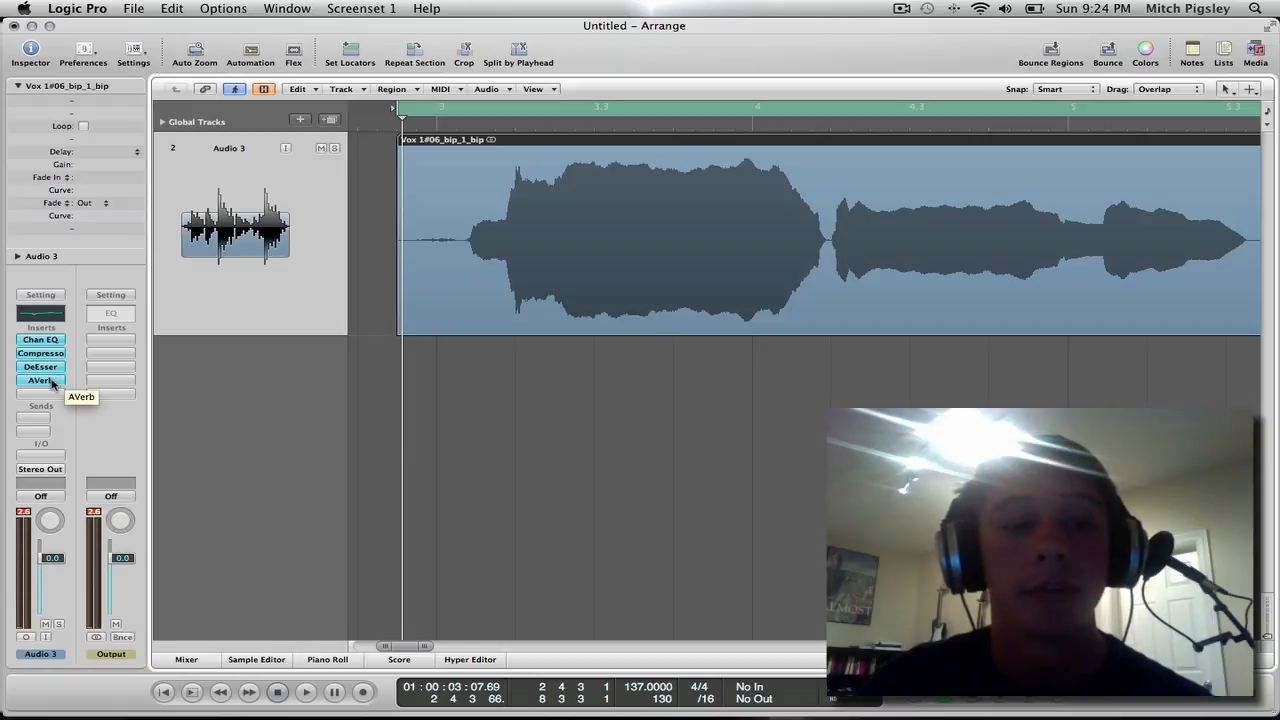